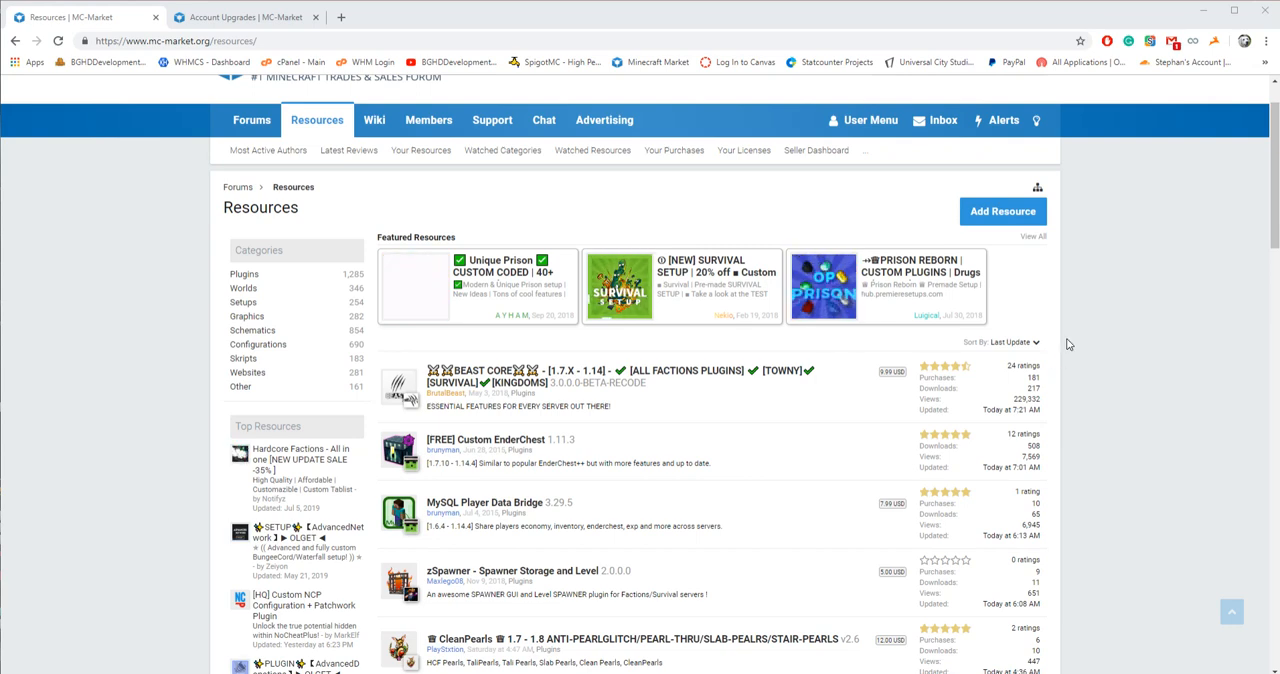
Show the Account Upgrades page and browse the available and purchased upgrades
left_click(240, 16)
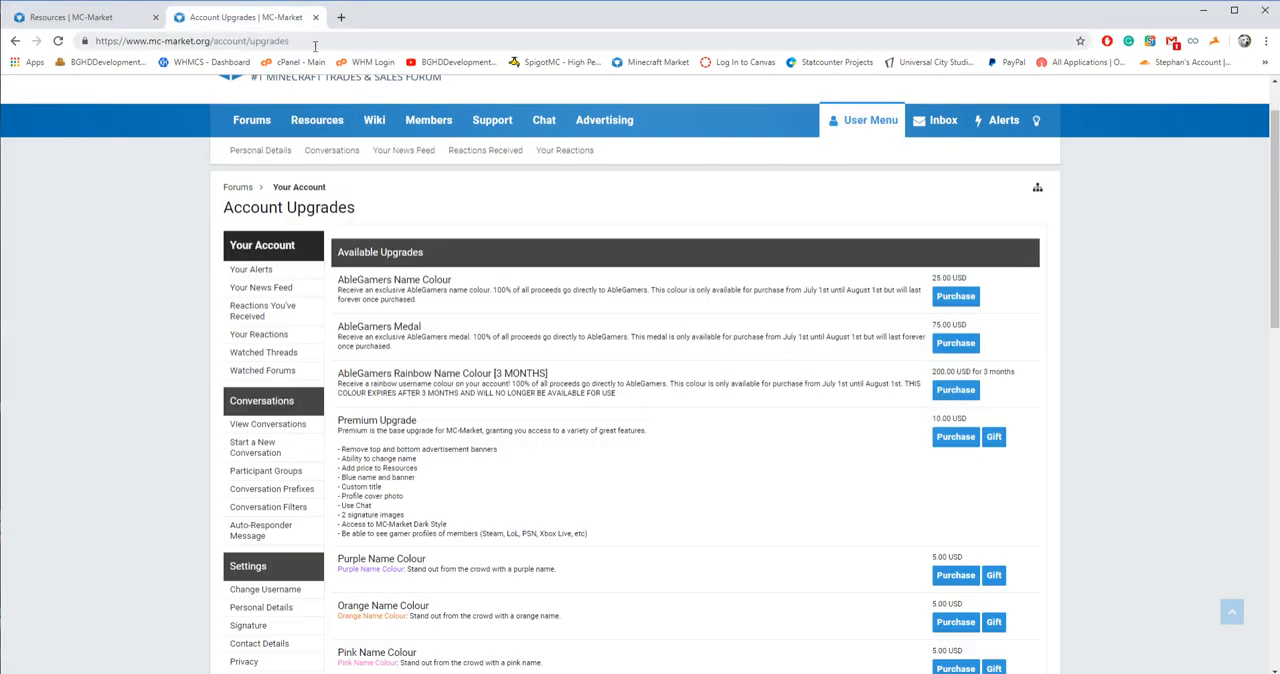
scroll("down", 3)
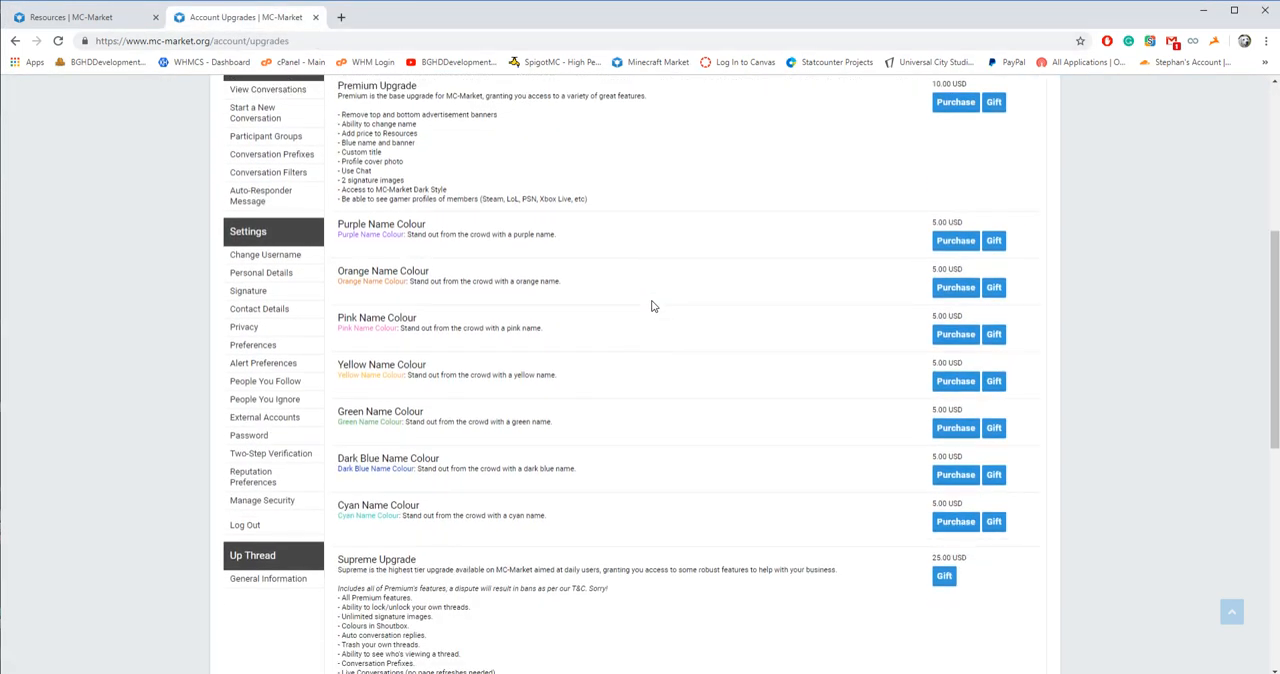
scroll("down", 3)
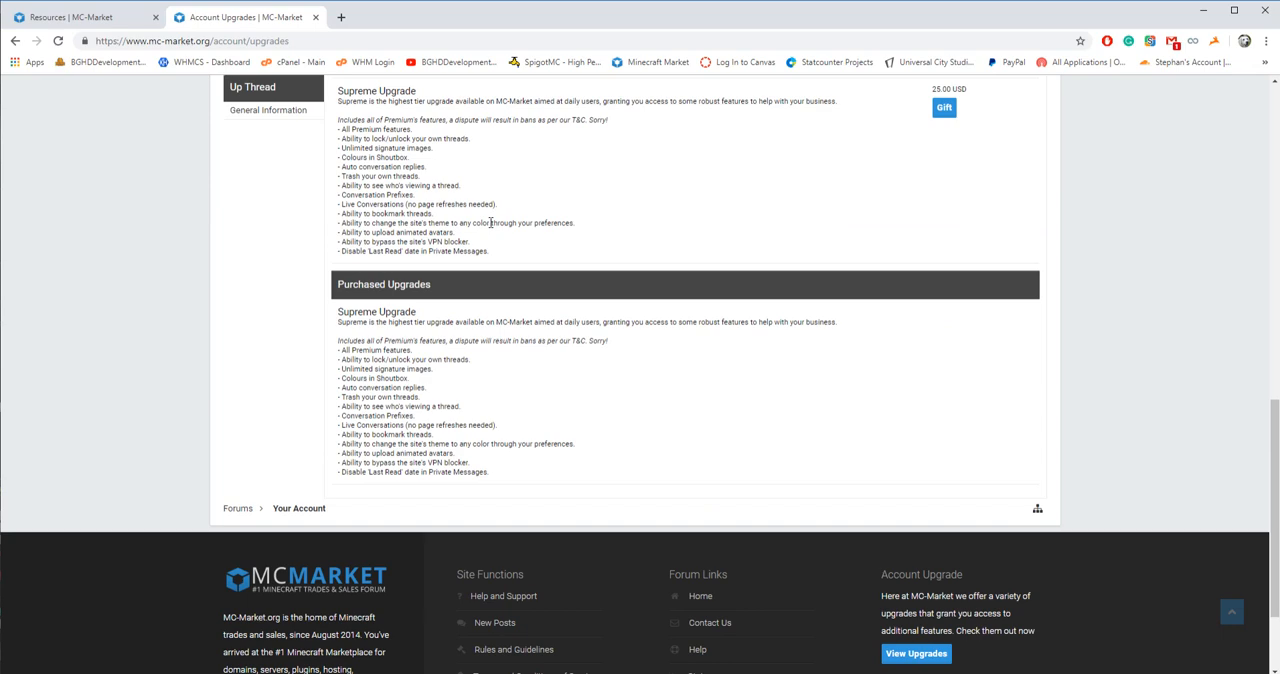
scroll("up", 3)
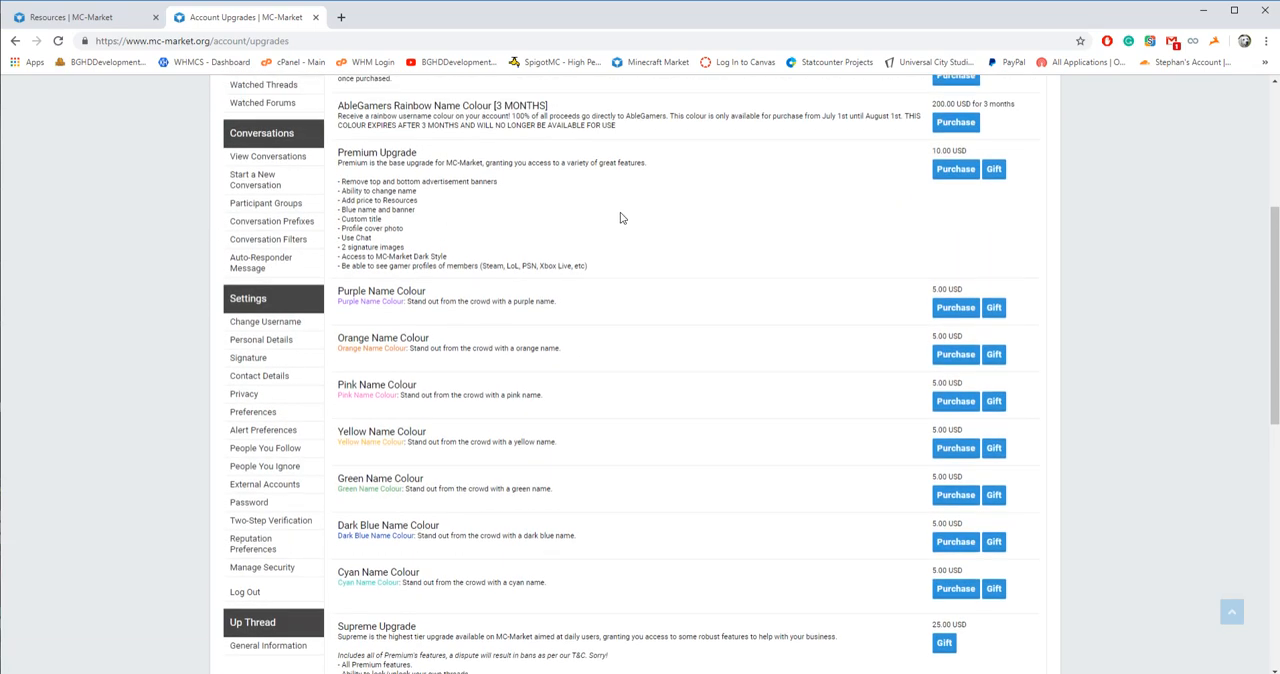
scroll("up", 3)
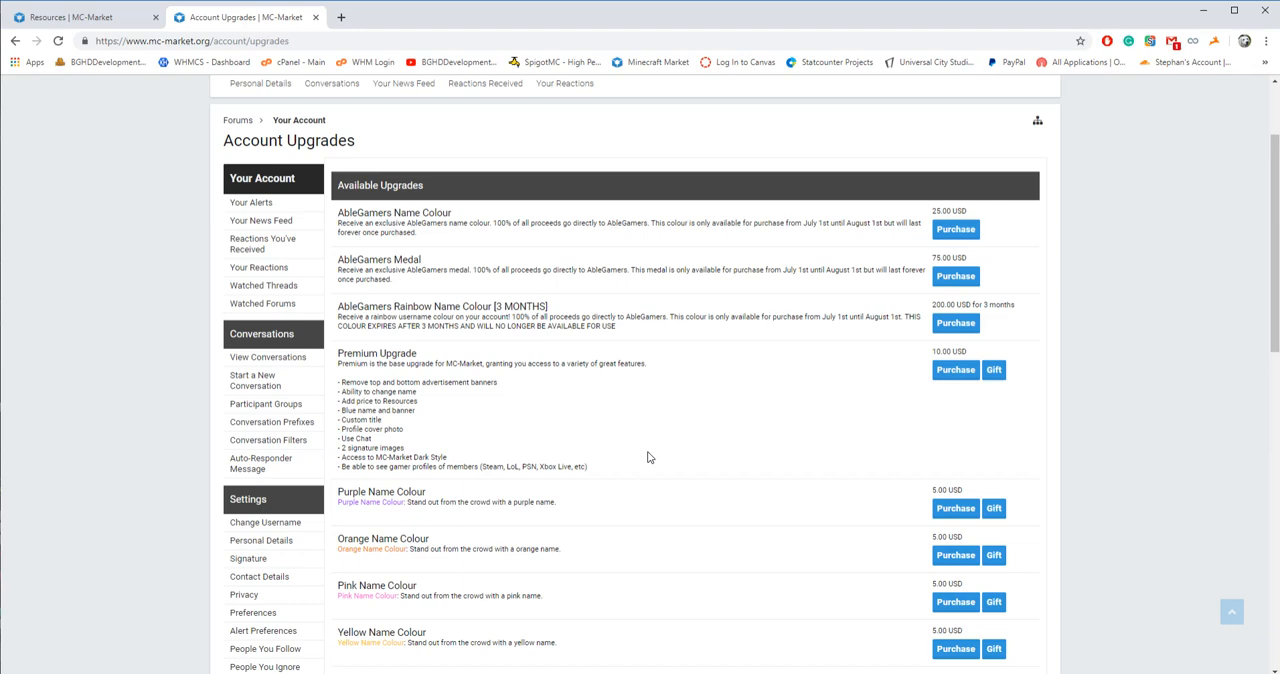
Highlight the Premium Upgrade heading and skim the rest of the upgrades list
double_click(376, 354)
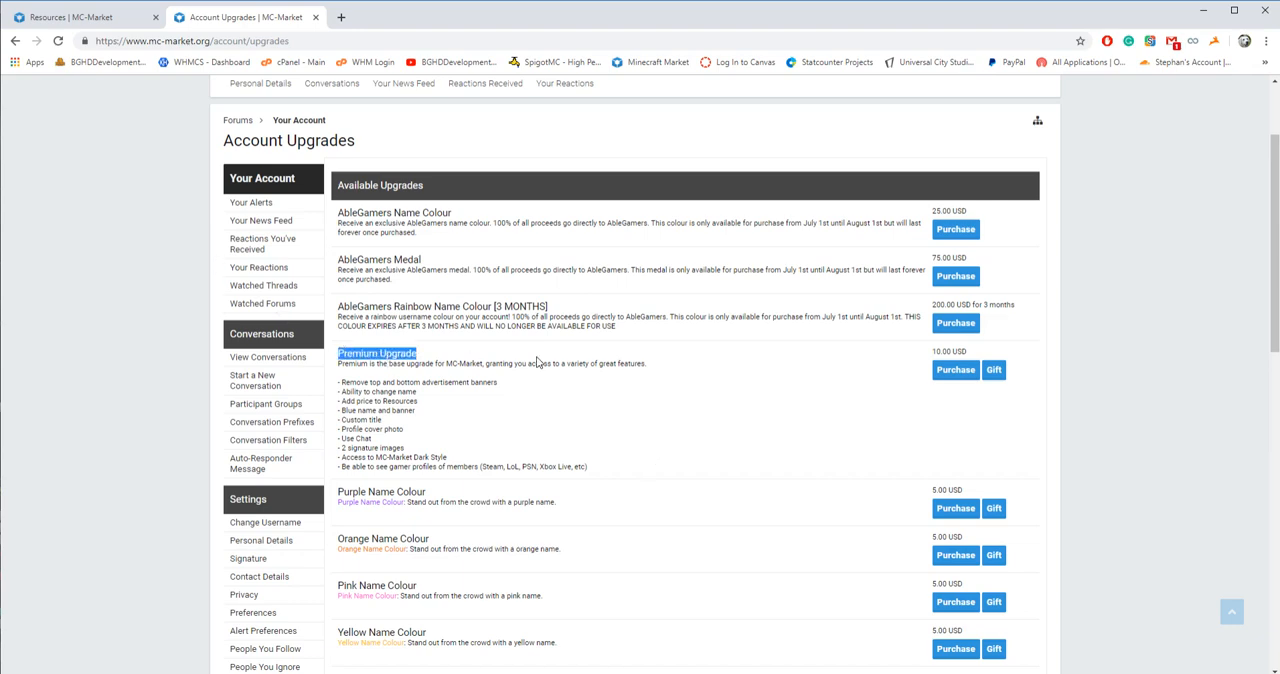
scroll("down", 3)
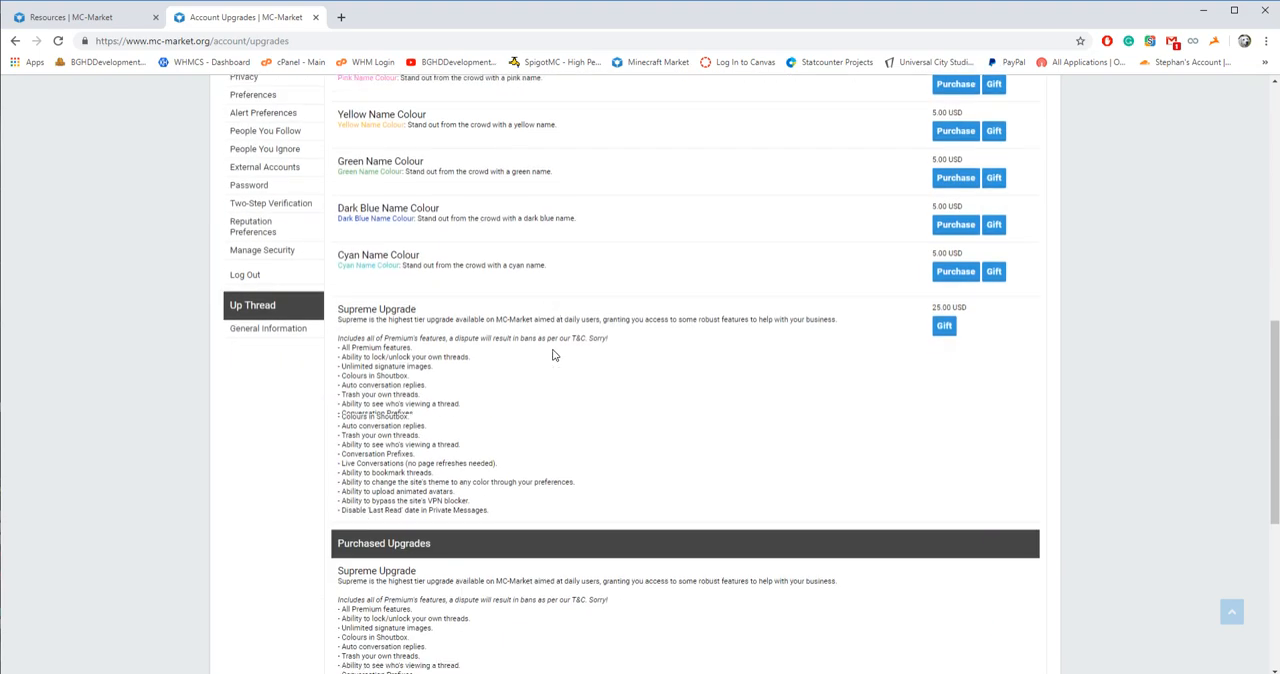
scroll("up", 3)
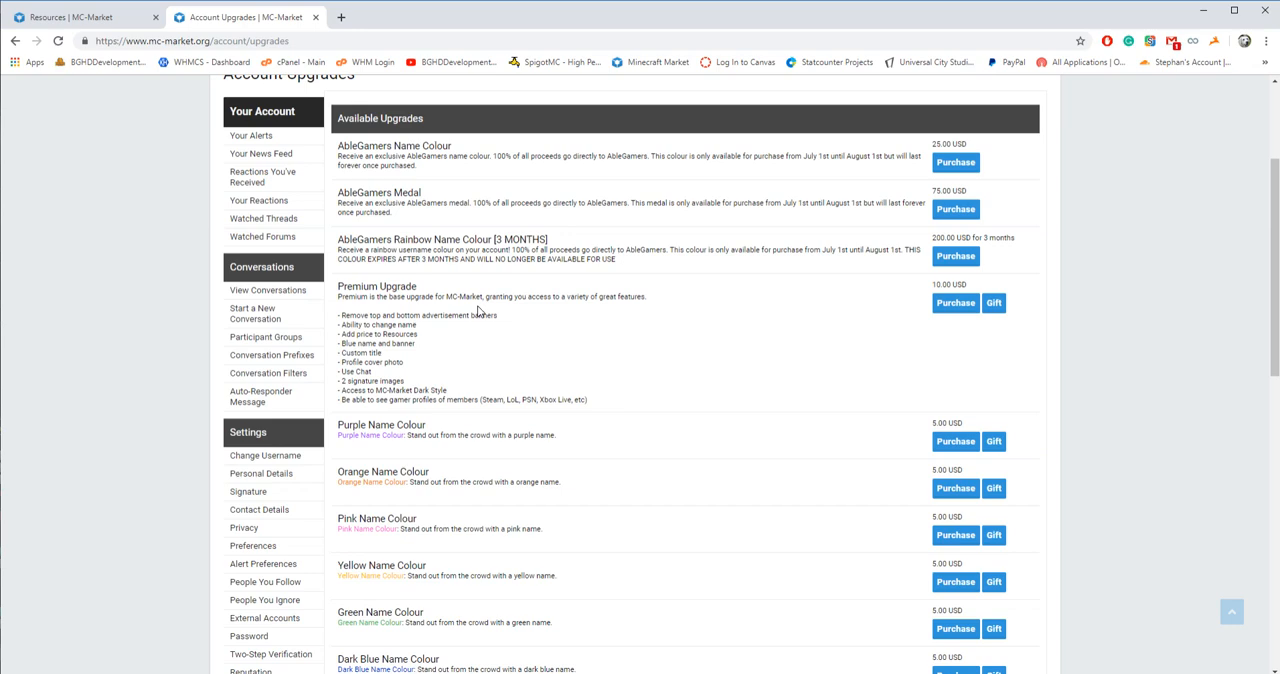
left_click_drag(338, 286, 540, 398)
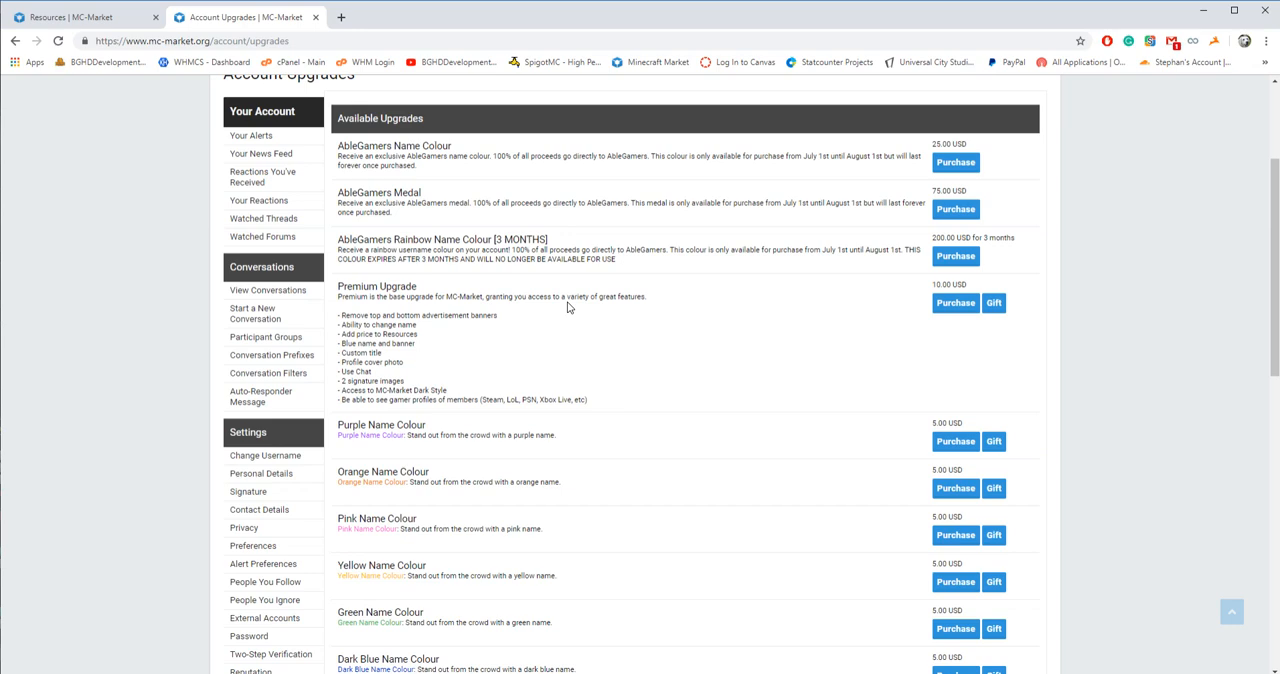
scroll("down", 3)
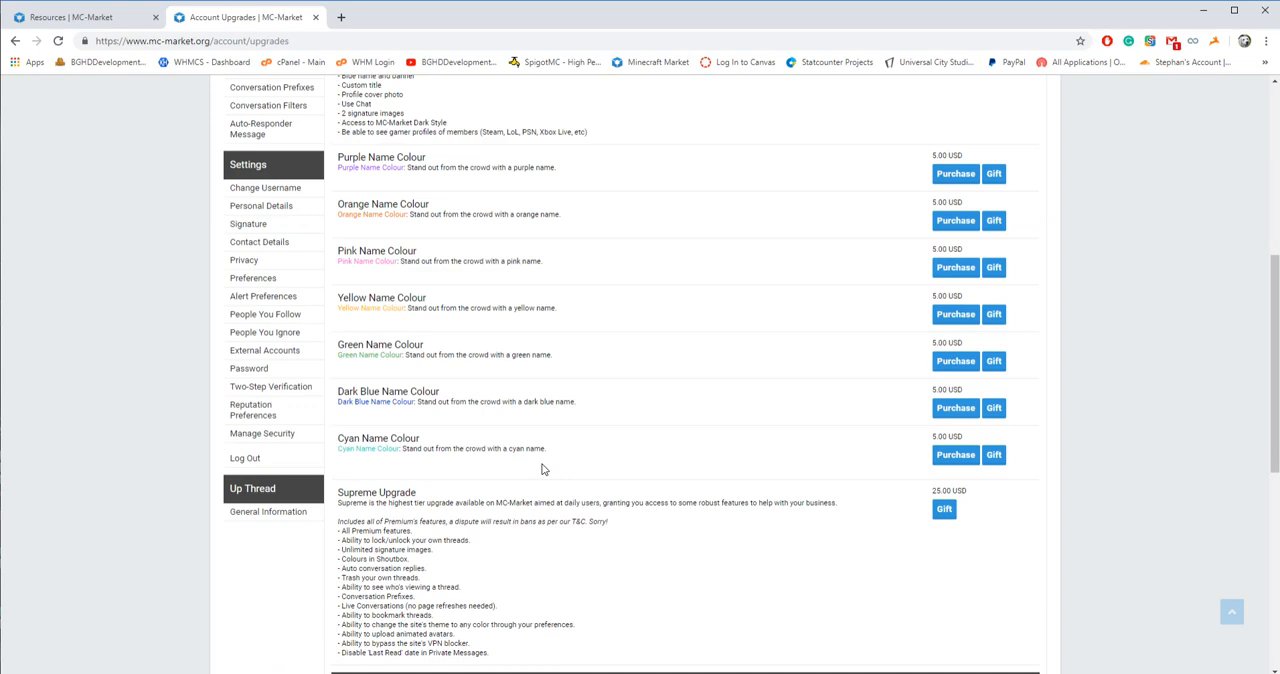
scroll("up", 3)
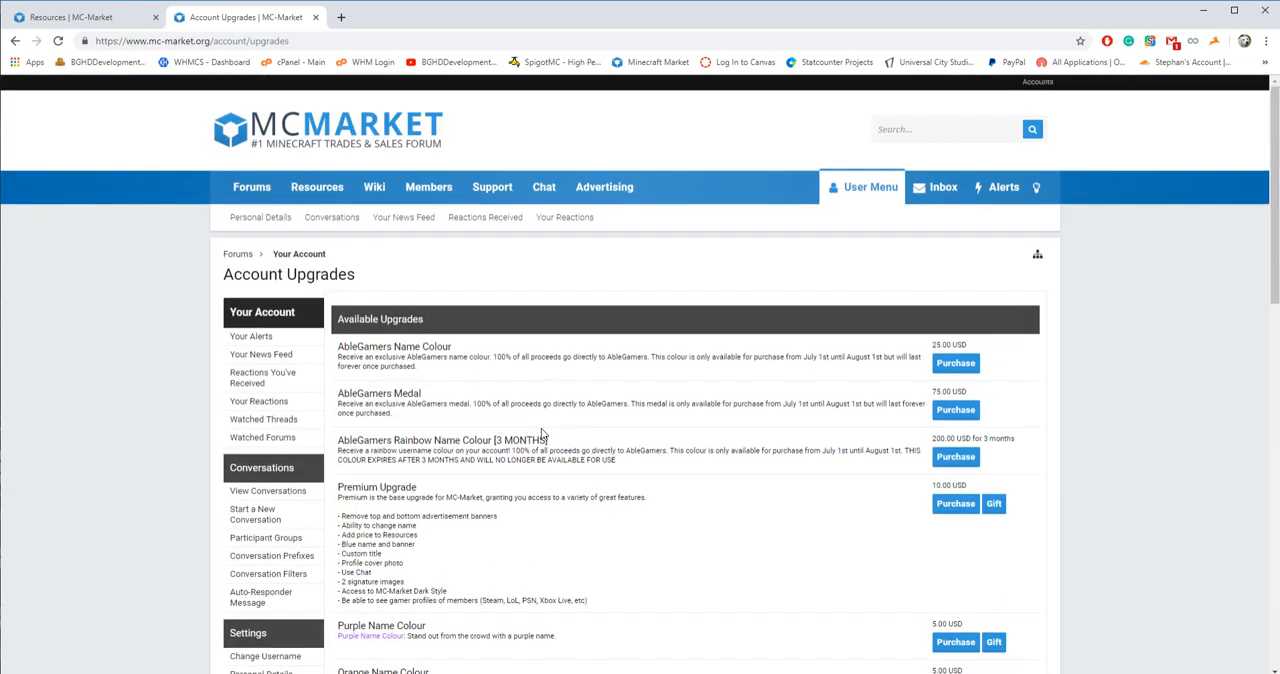
Begin a new resource from the Resources listing with Plugins chosen as its category
left_click(316, 186)
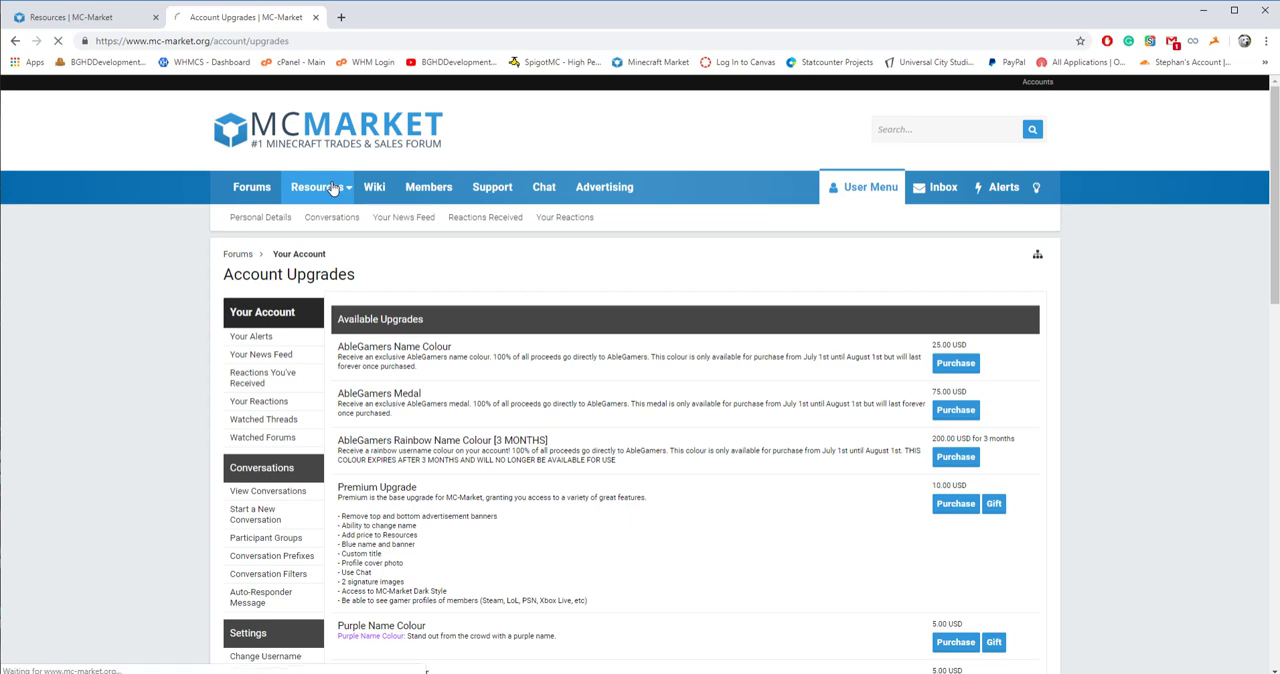
left_click(314, 186)
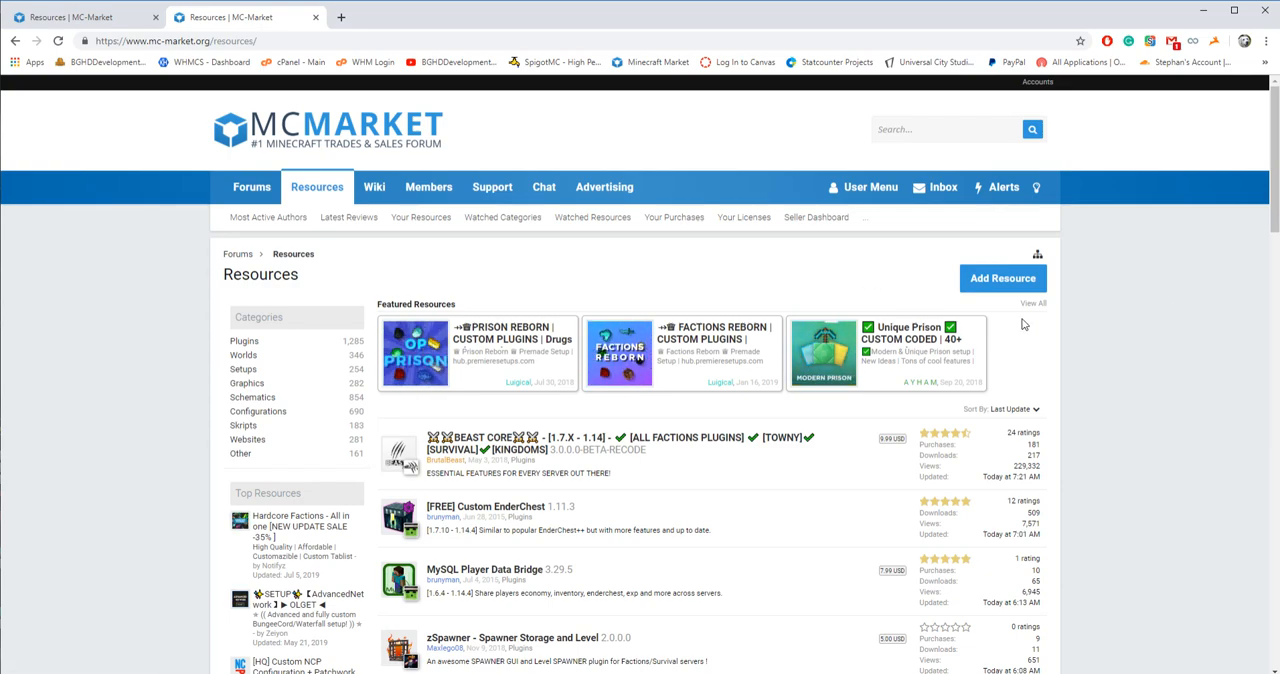
mouse_move(1004, 278)
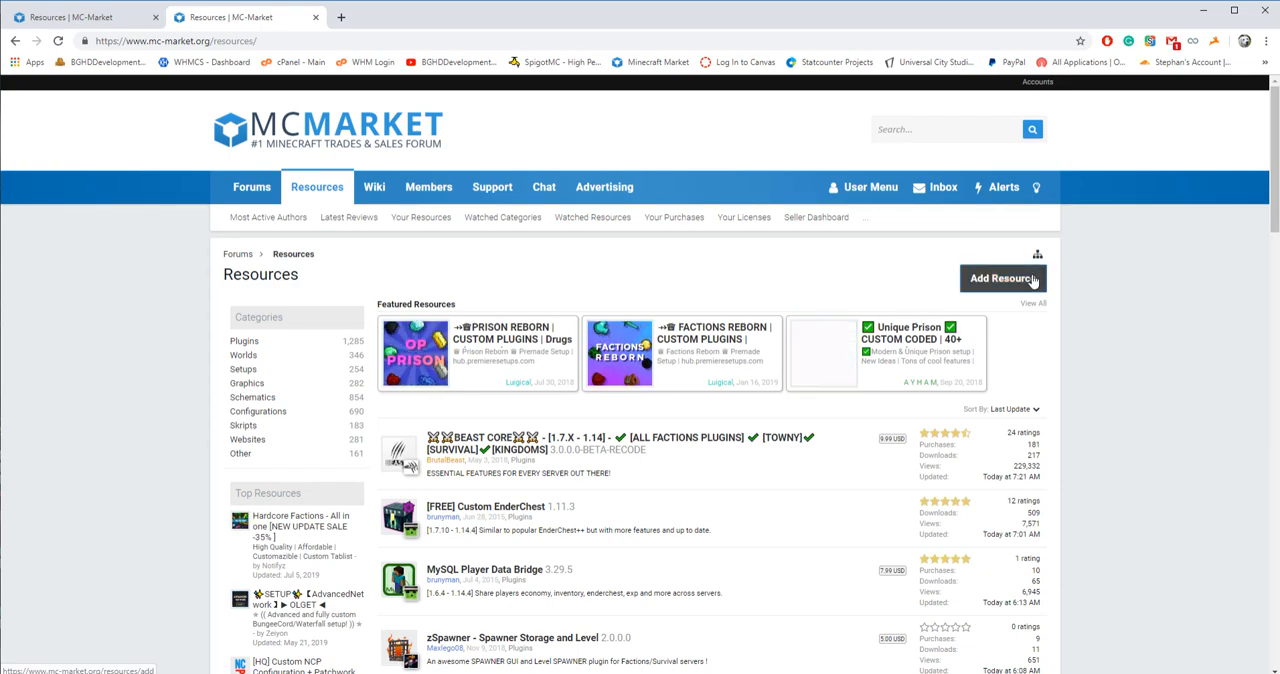
left_click(1002, 278)
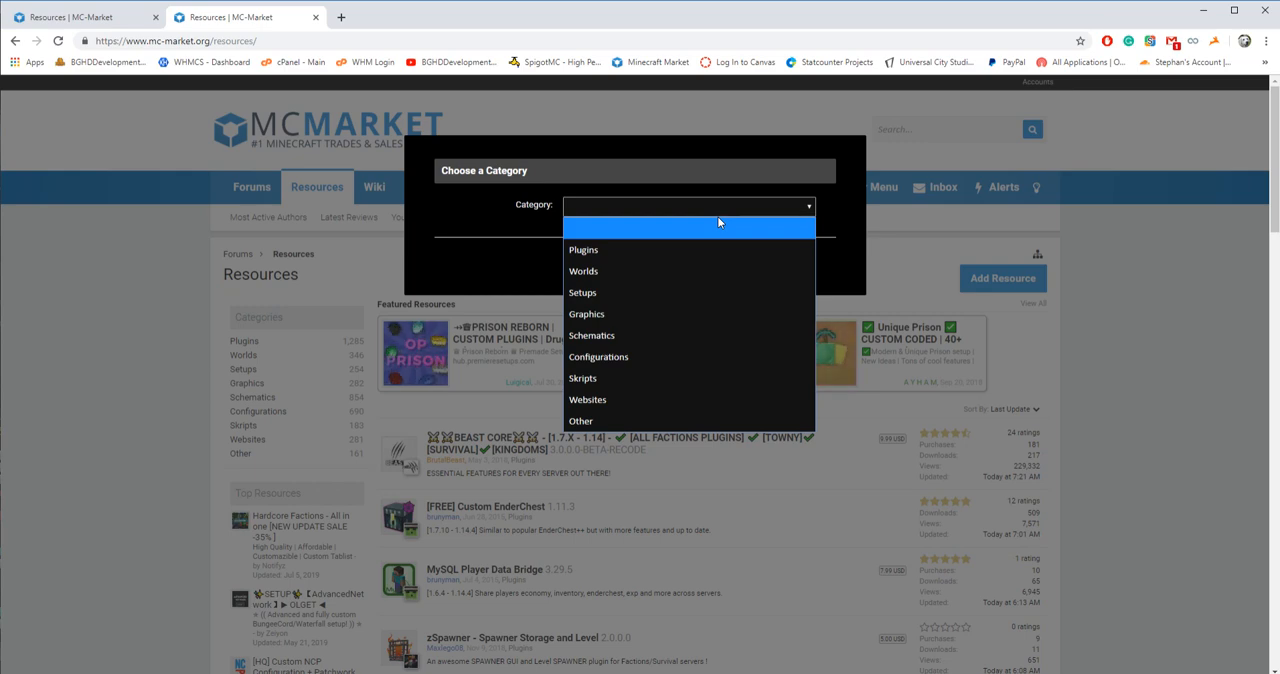
left_click(584, 248)
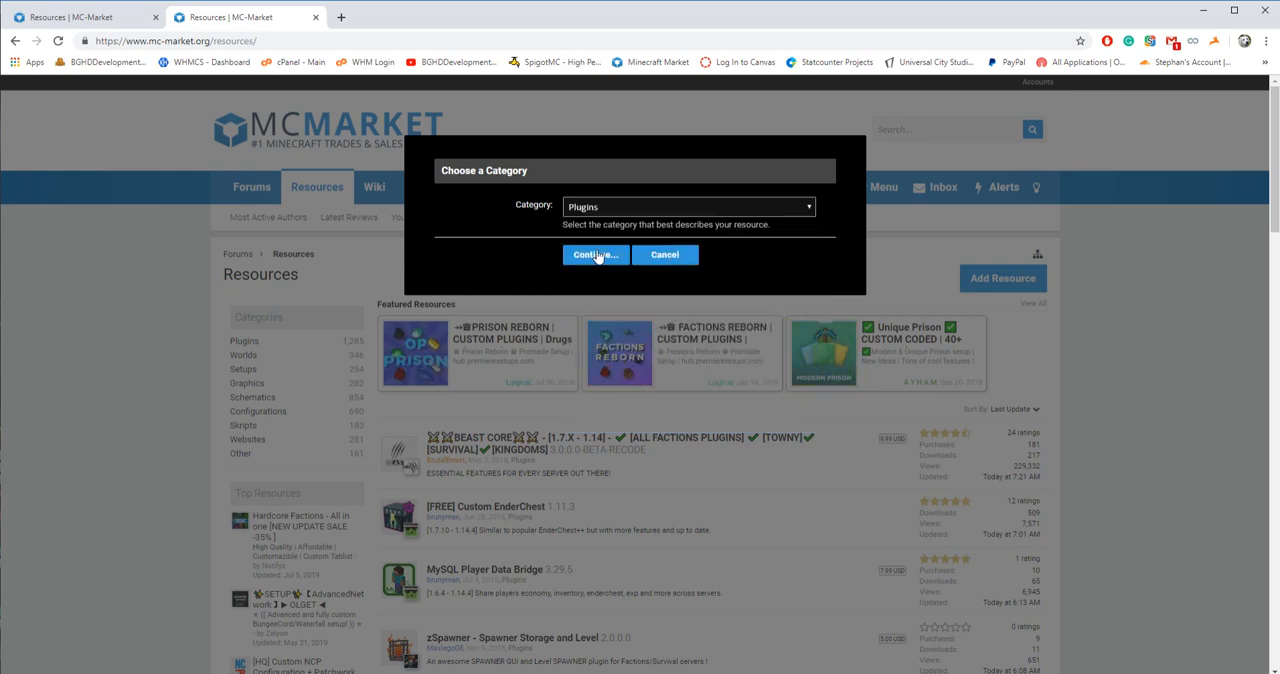
left_click(594, 254)
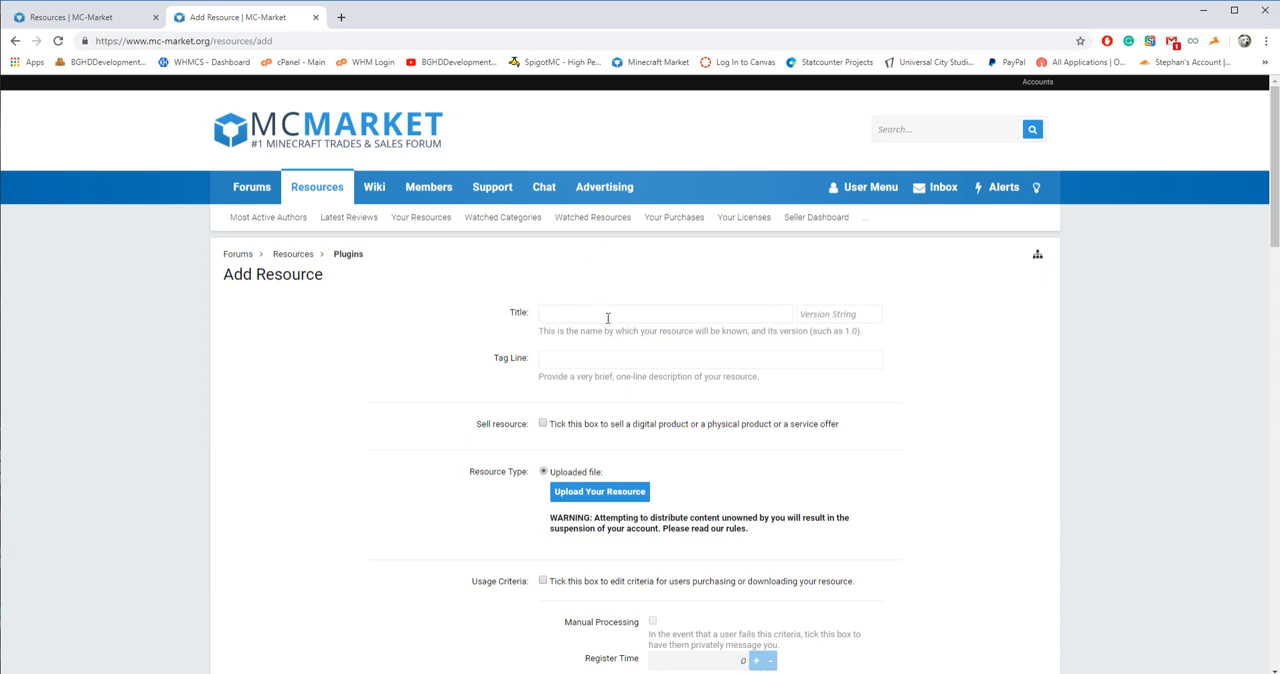
Fill title 'Test', version 0.1 and tag line 'I am a test resource I am making a video'
type("Test")
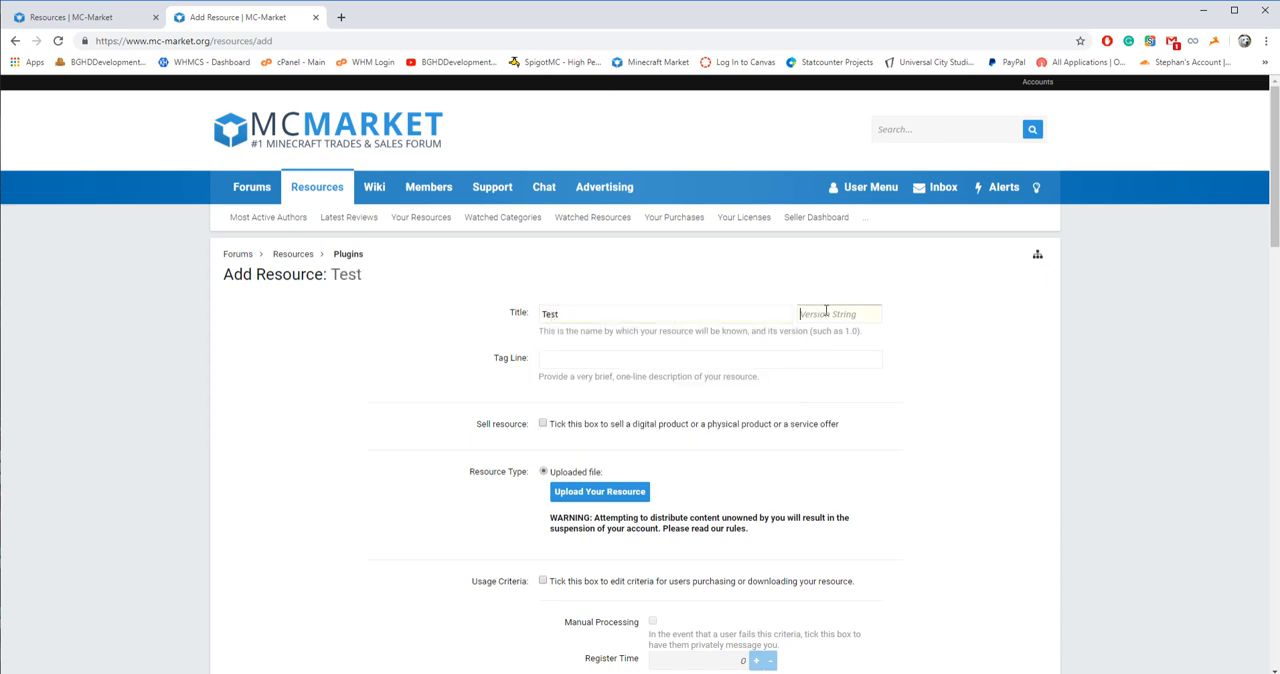
type("0.1")
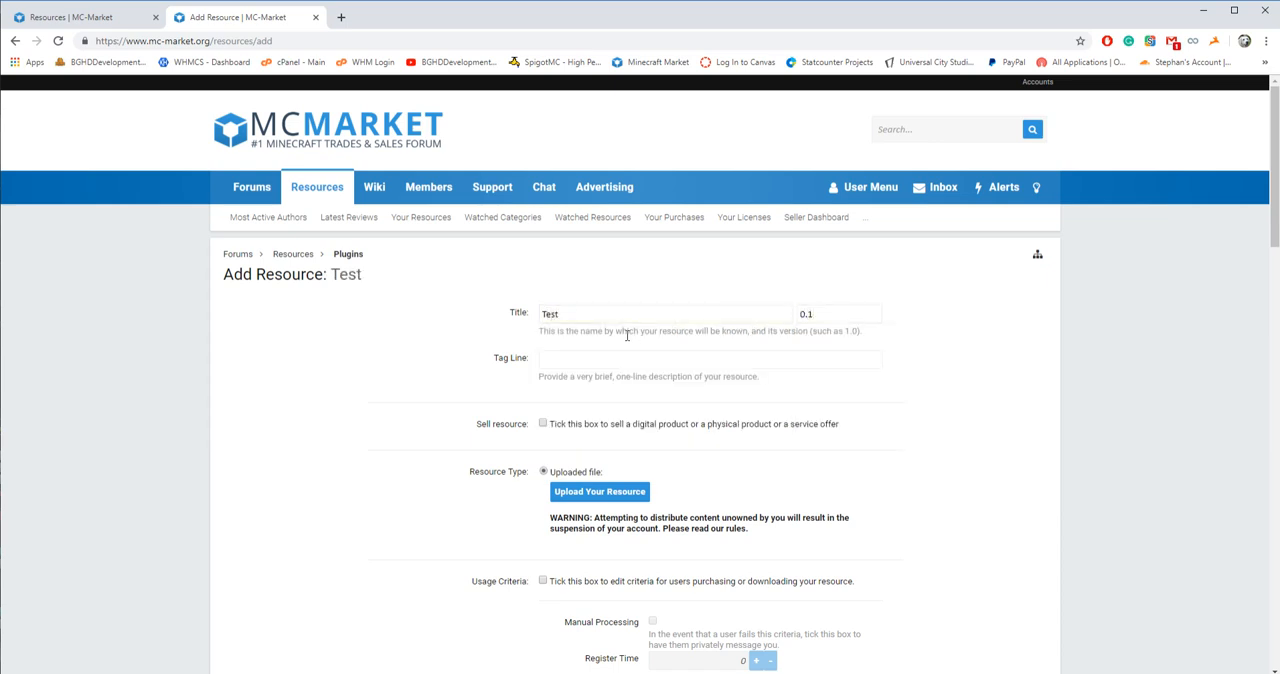
type("I am a test resource")
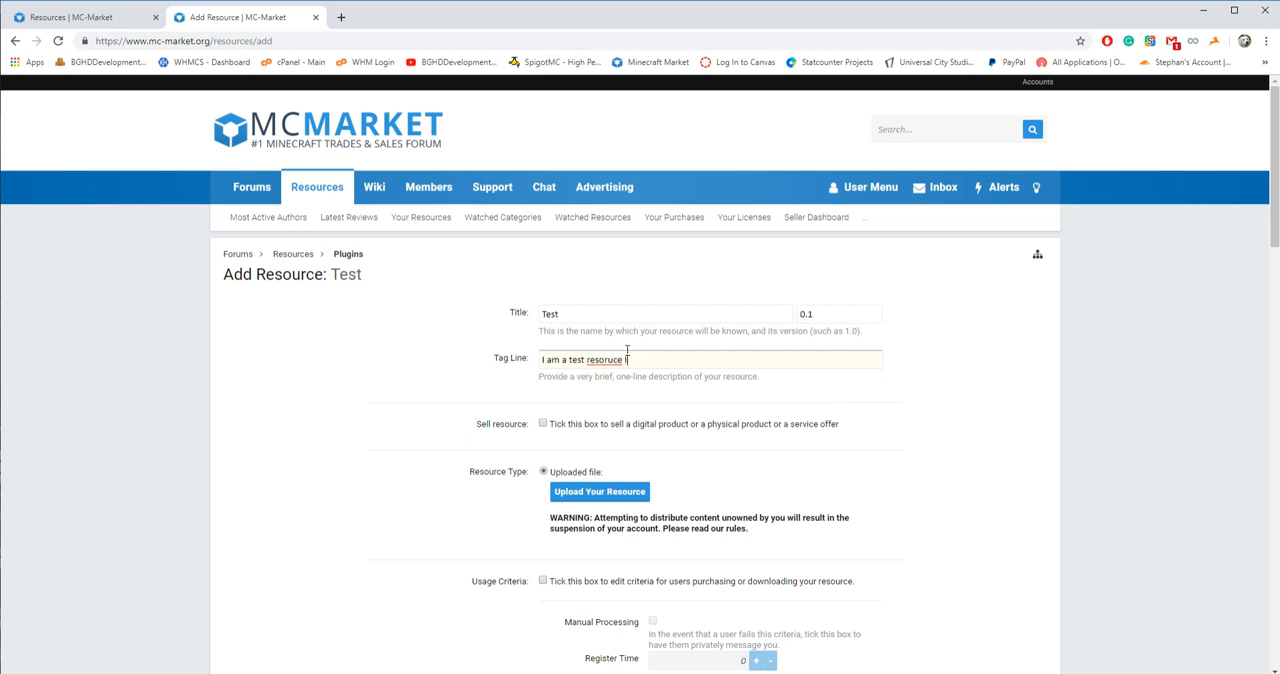
type("I am making a v")
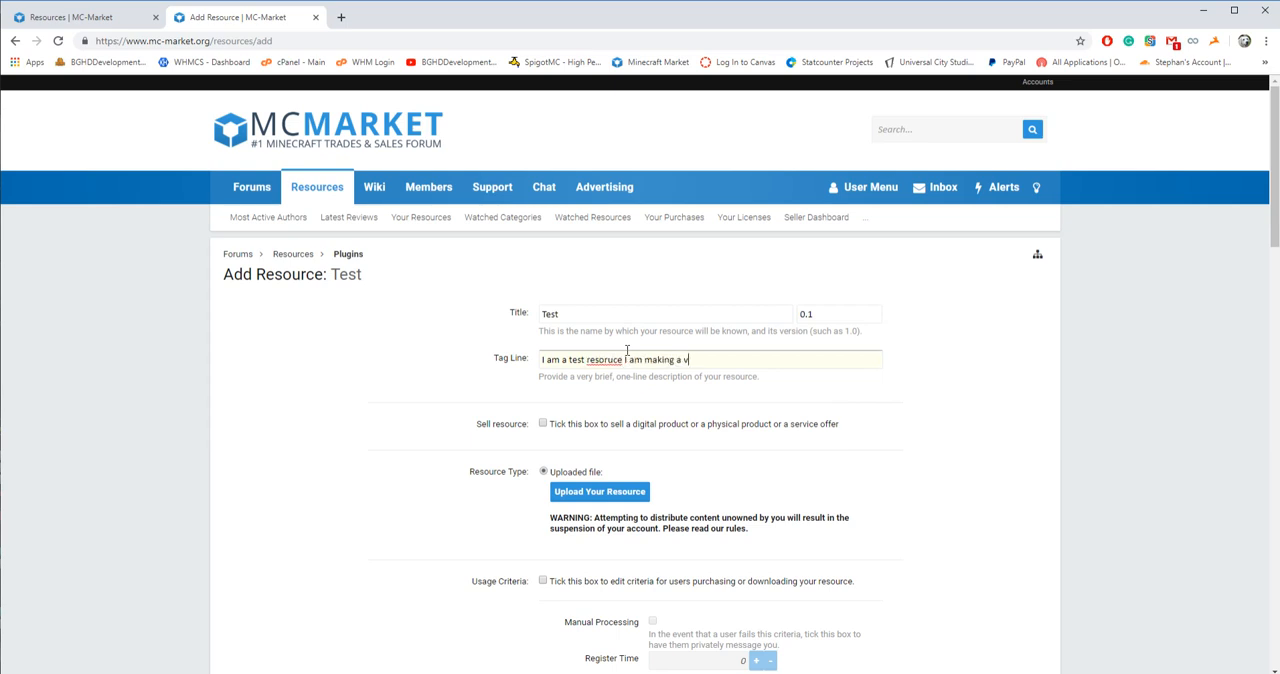
type("ideo")
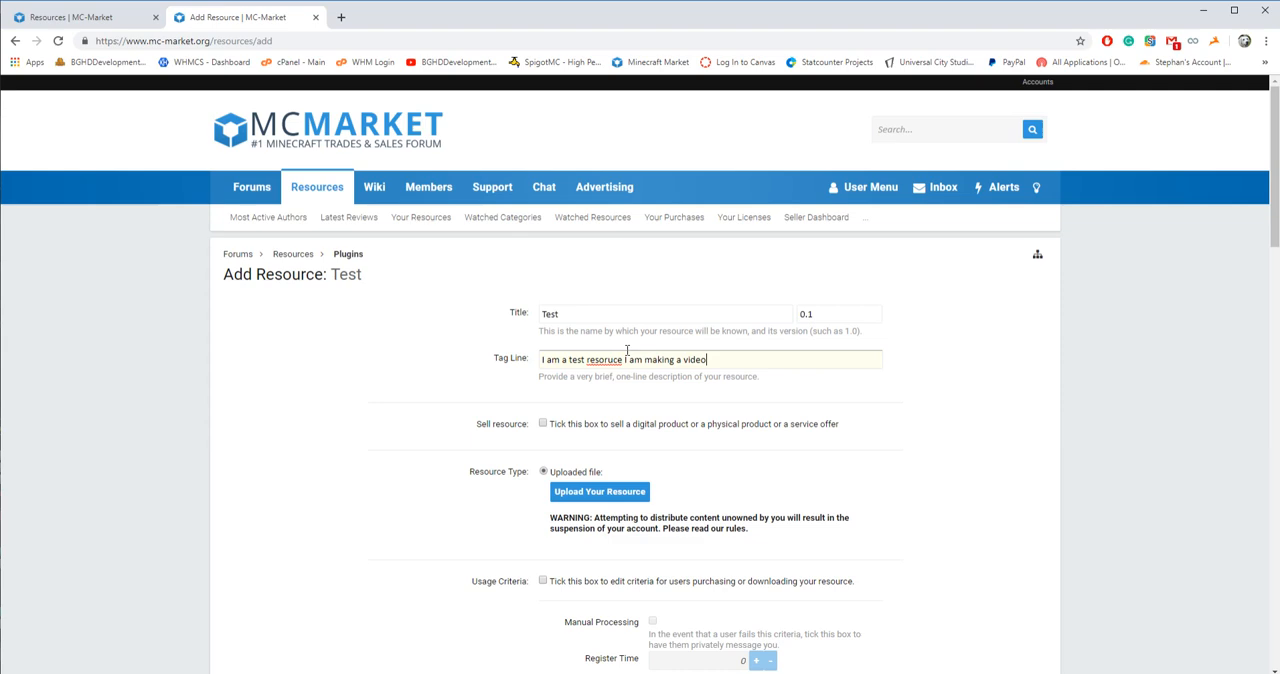
scroll("down", 3)
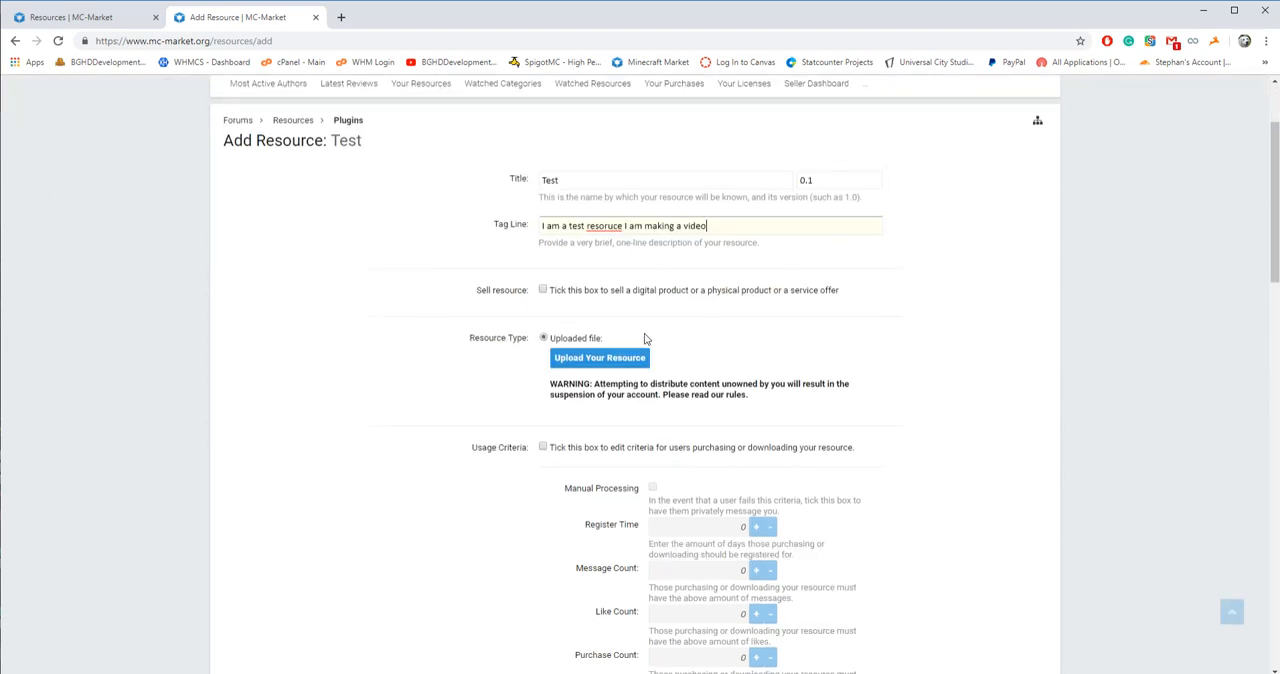
Mark the resource as a product for sale with a payment email and a 365-day license
left_click(544, 290)
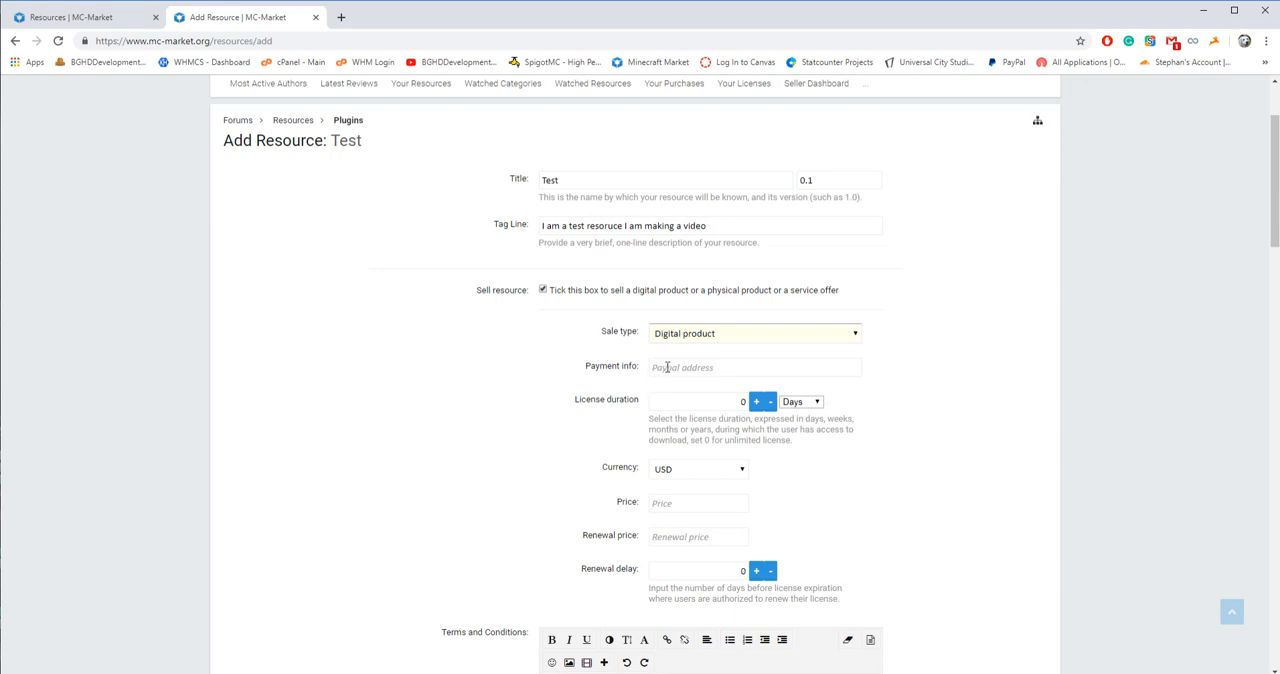
type("bghd")
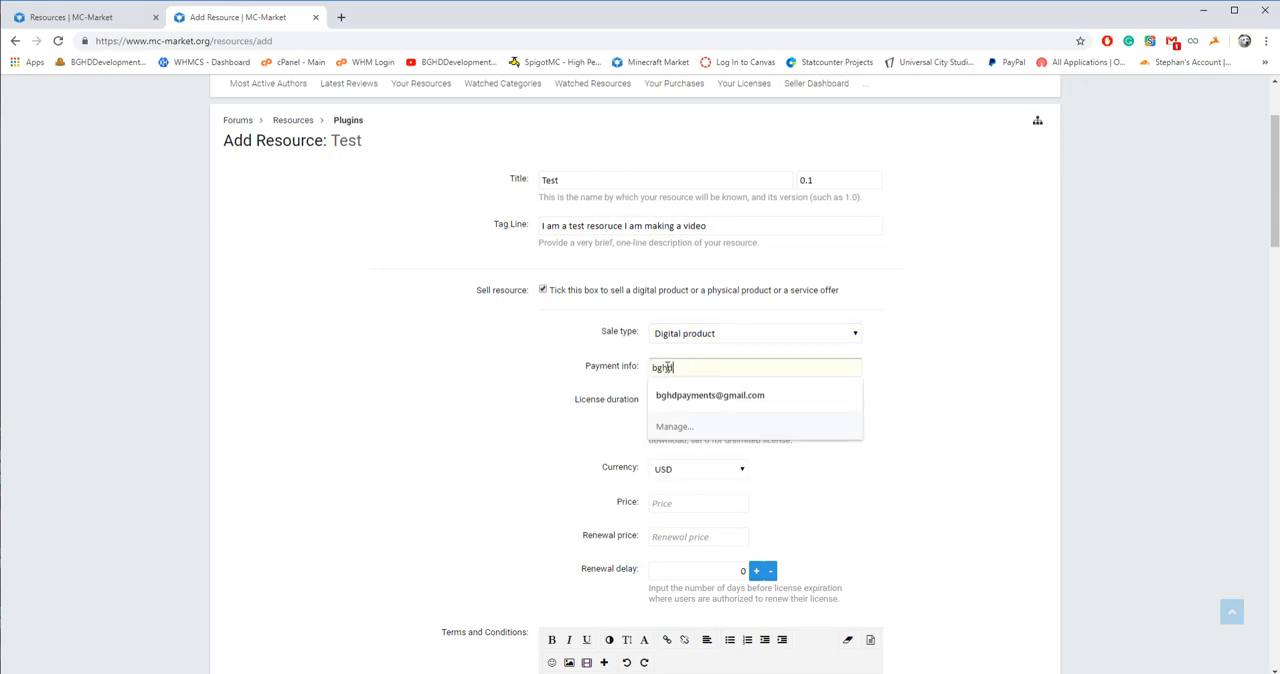
left_click(708, 396)
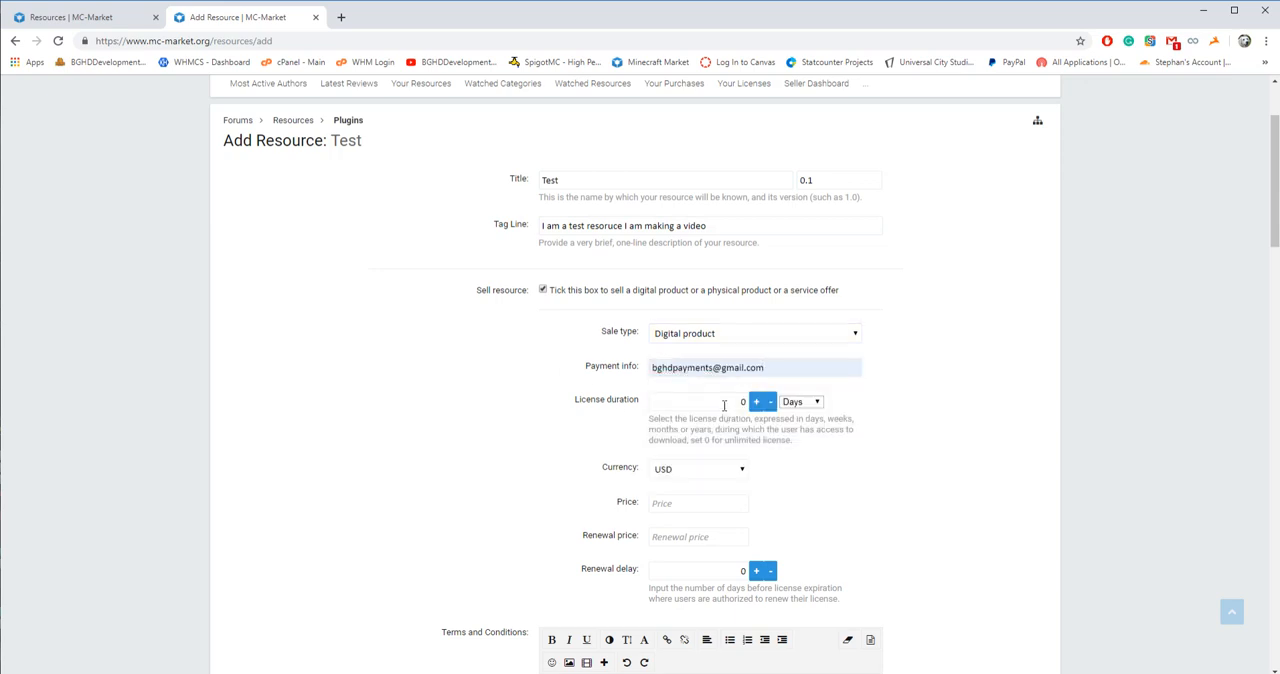
scroll("down", 3)
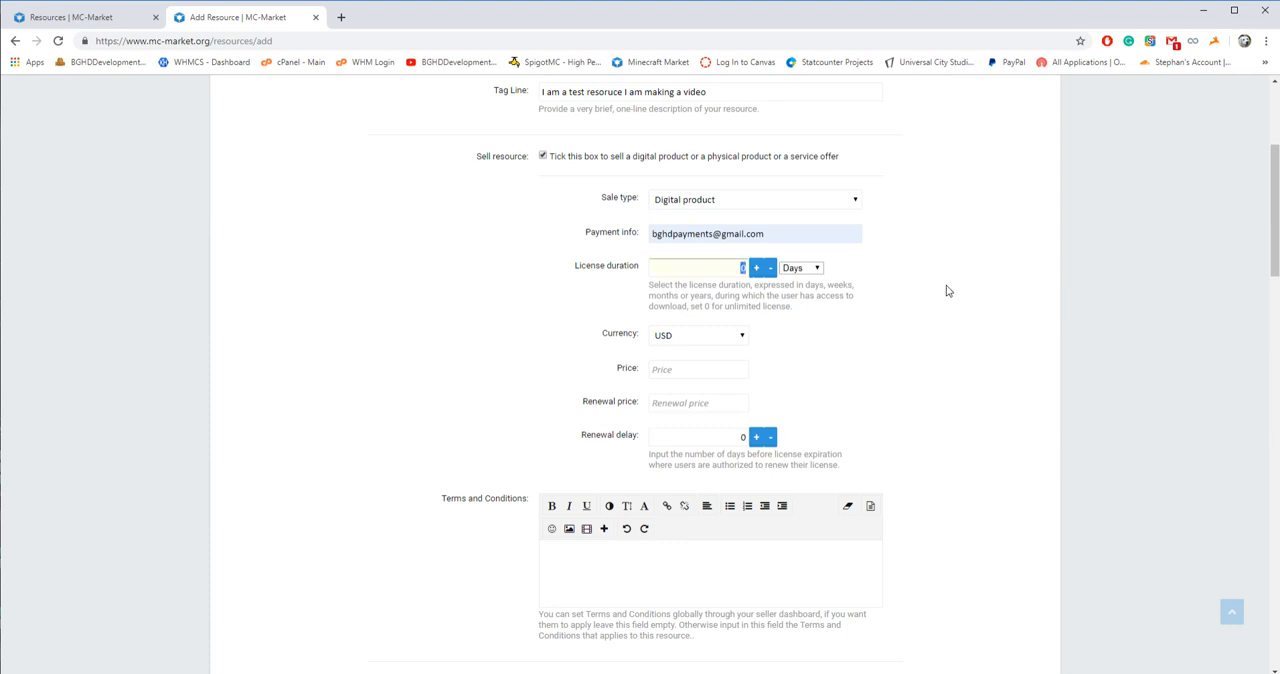
type("365")
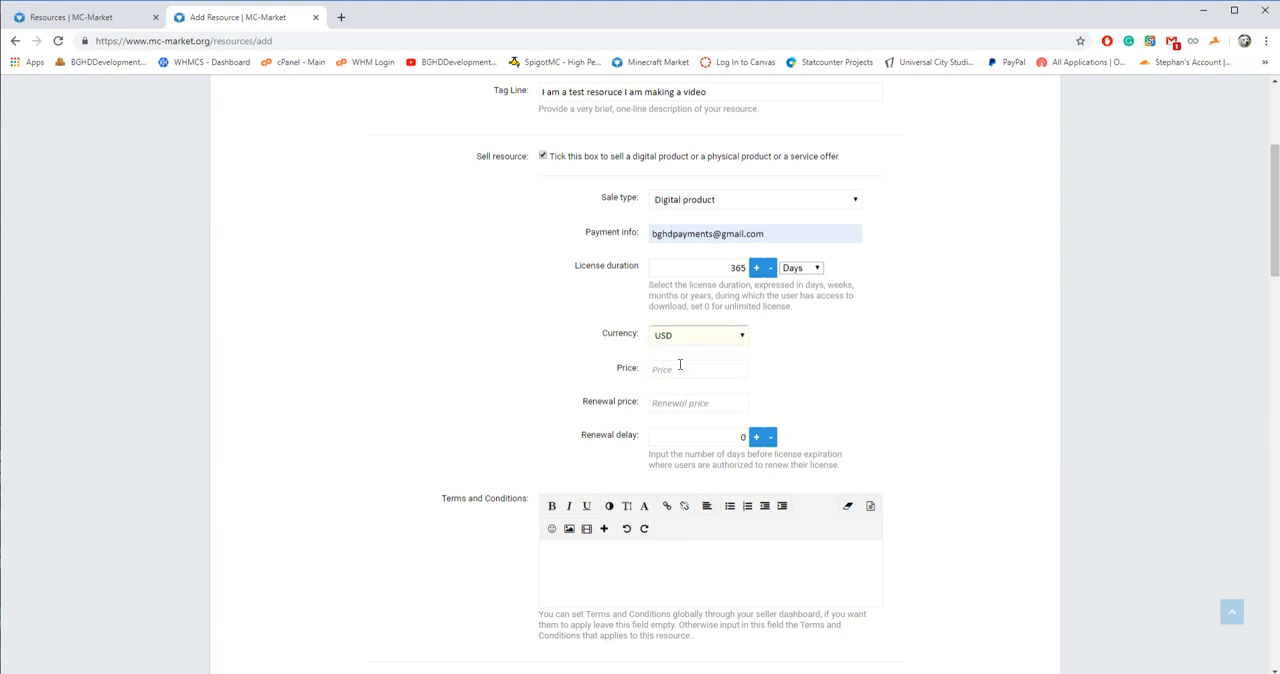
Set the price to 25.00 USD and the renewal price to 10.00
type("5.00")
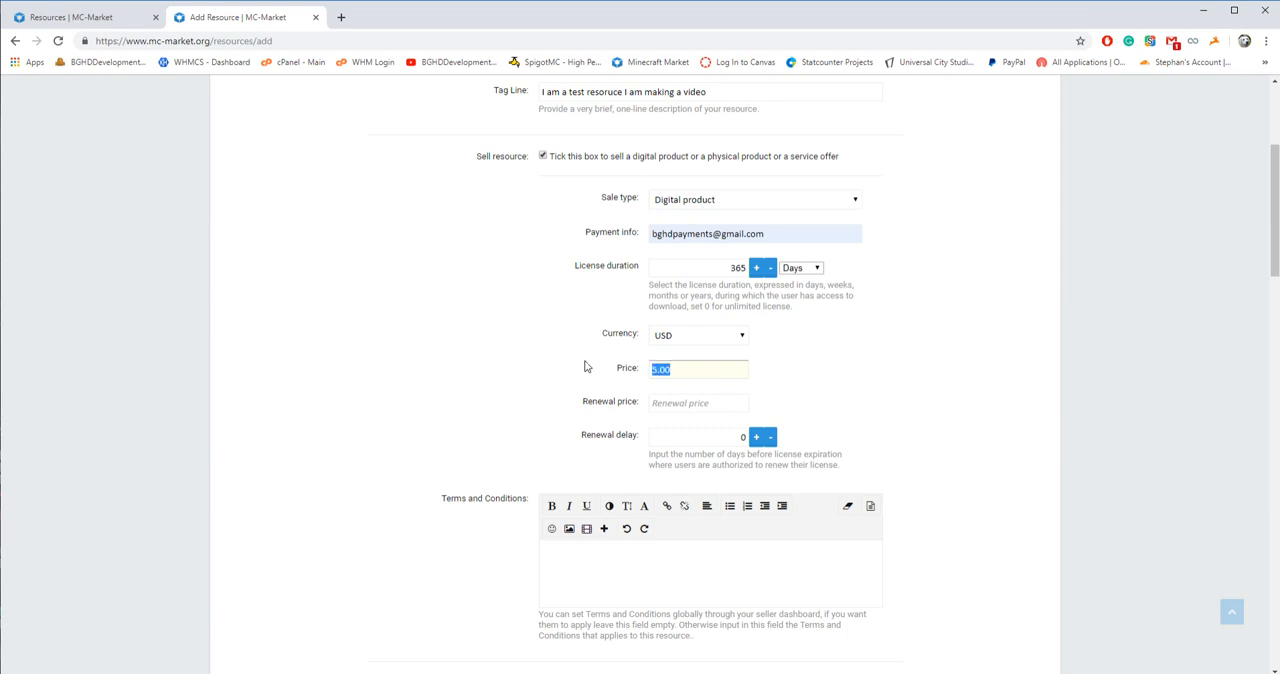
type("10")
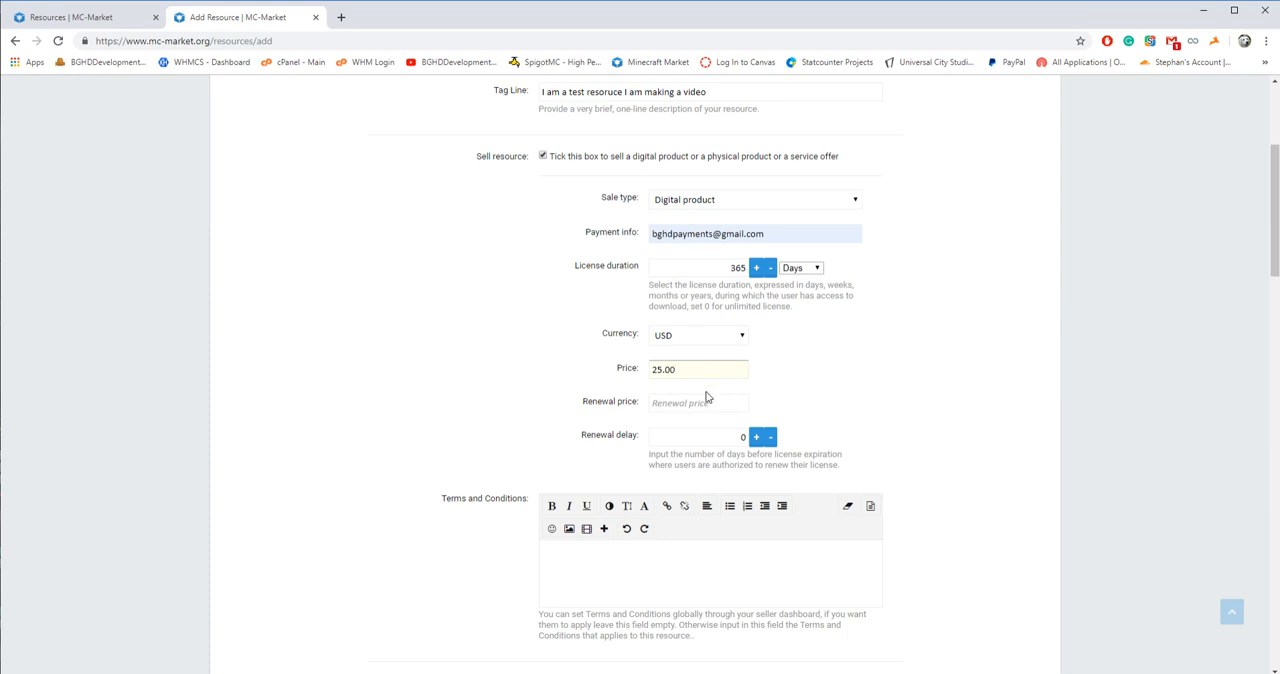
type("10.00")
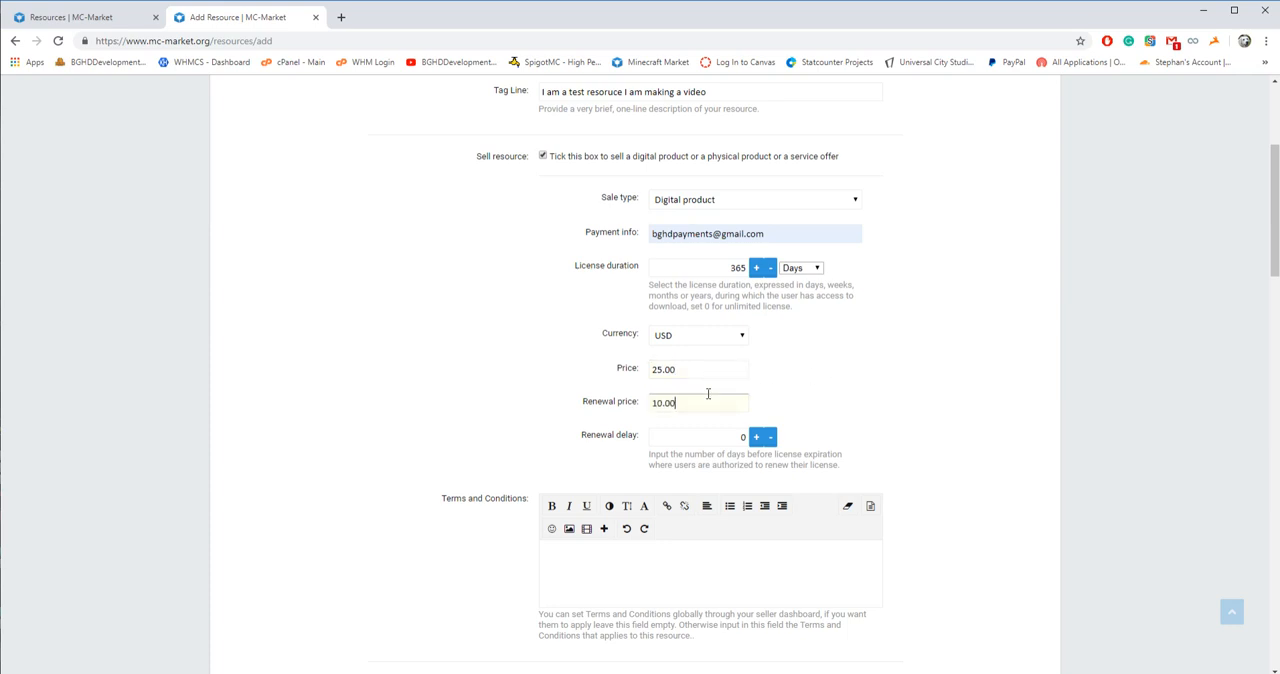
mouse_move(856, 360)
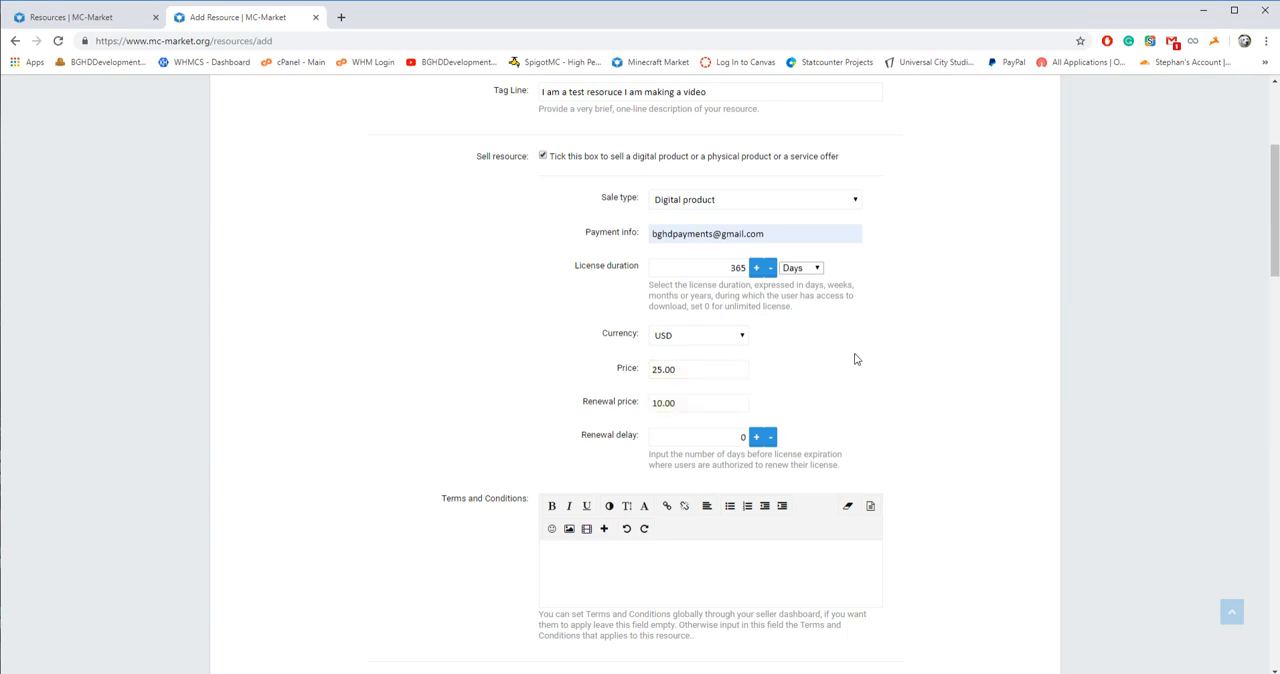
mouse_move(516, 450)
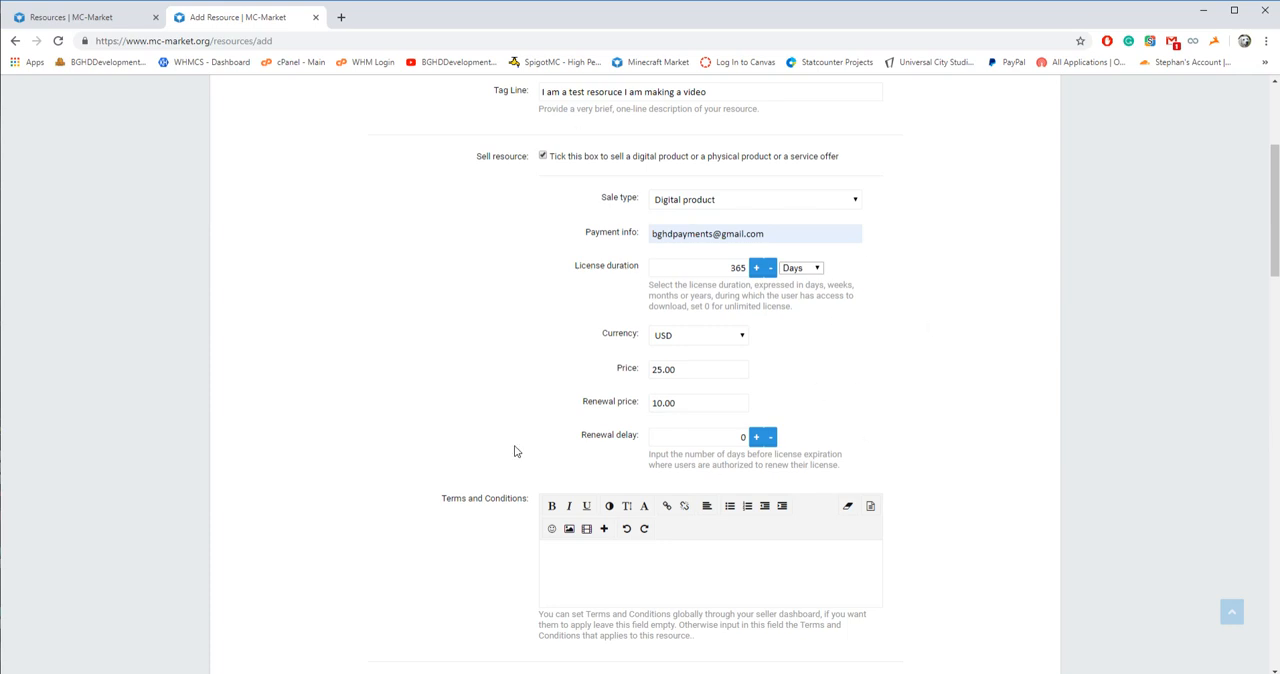
Replace the license duration with 0 for unlimited access and move down to Usage Criteria
triple_click(698, 402)
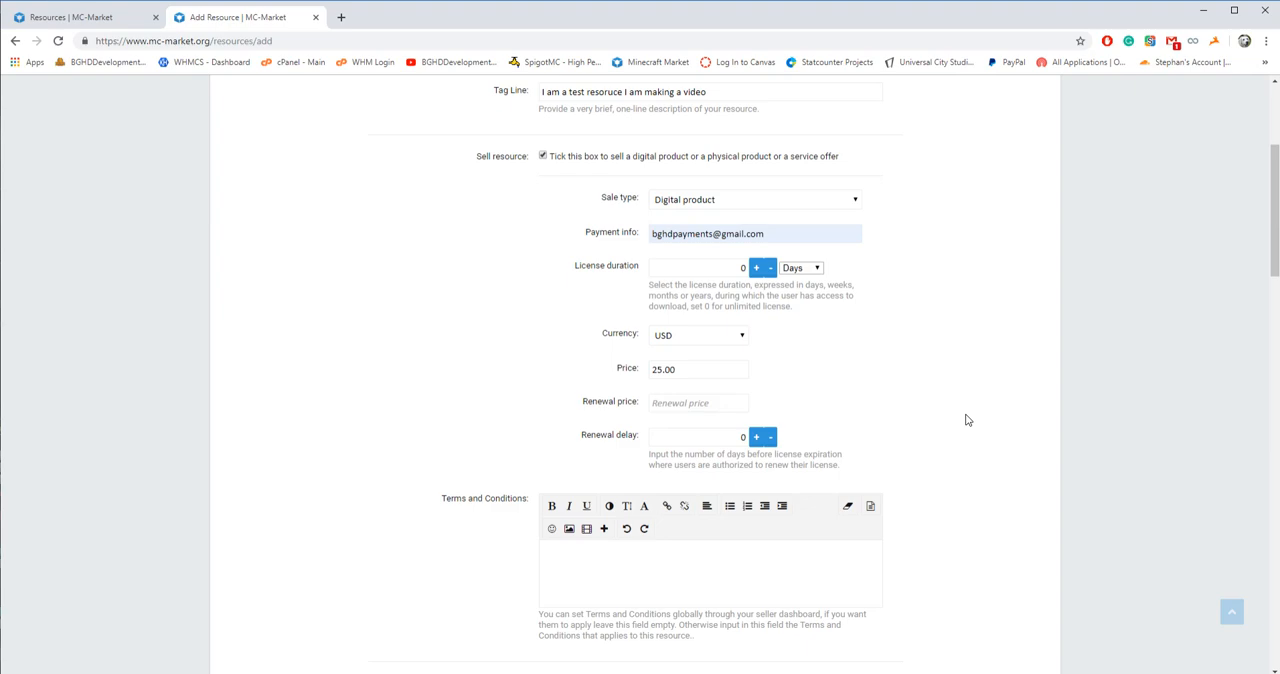
scroll("down", 3)
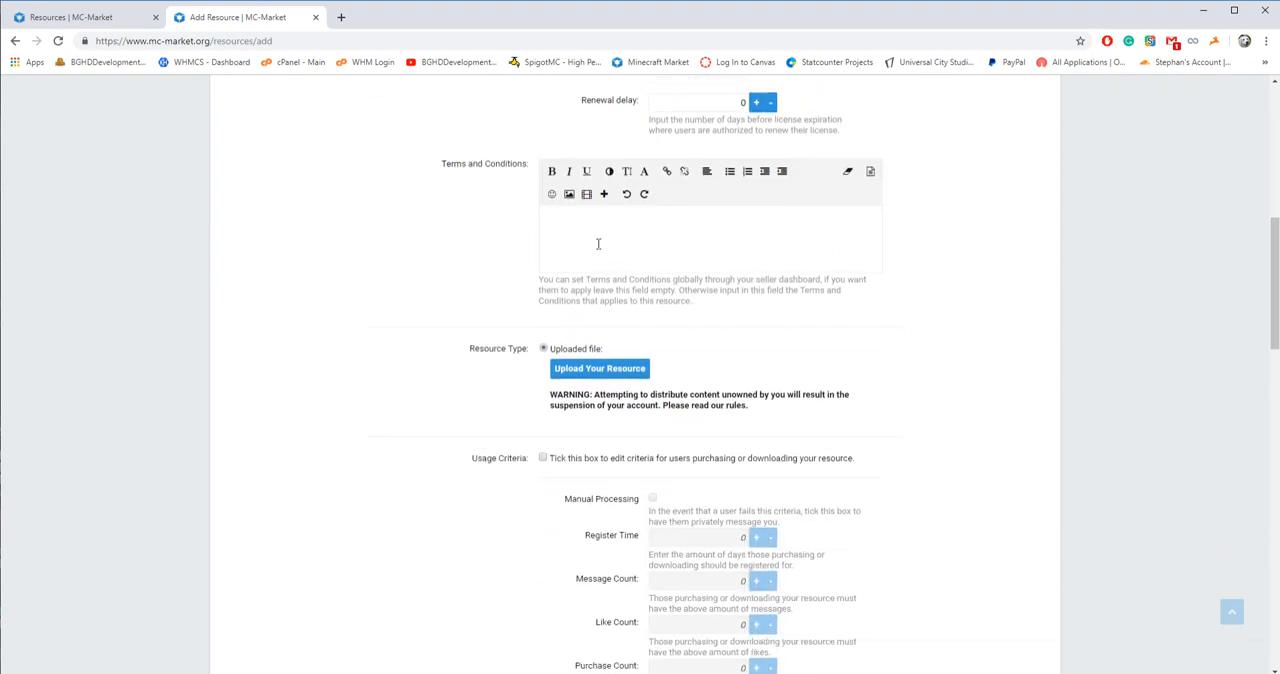
scroll("up", 3)
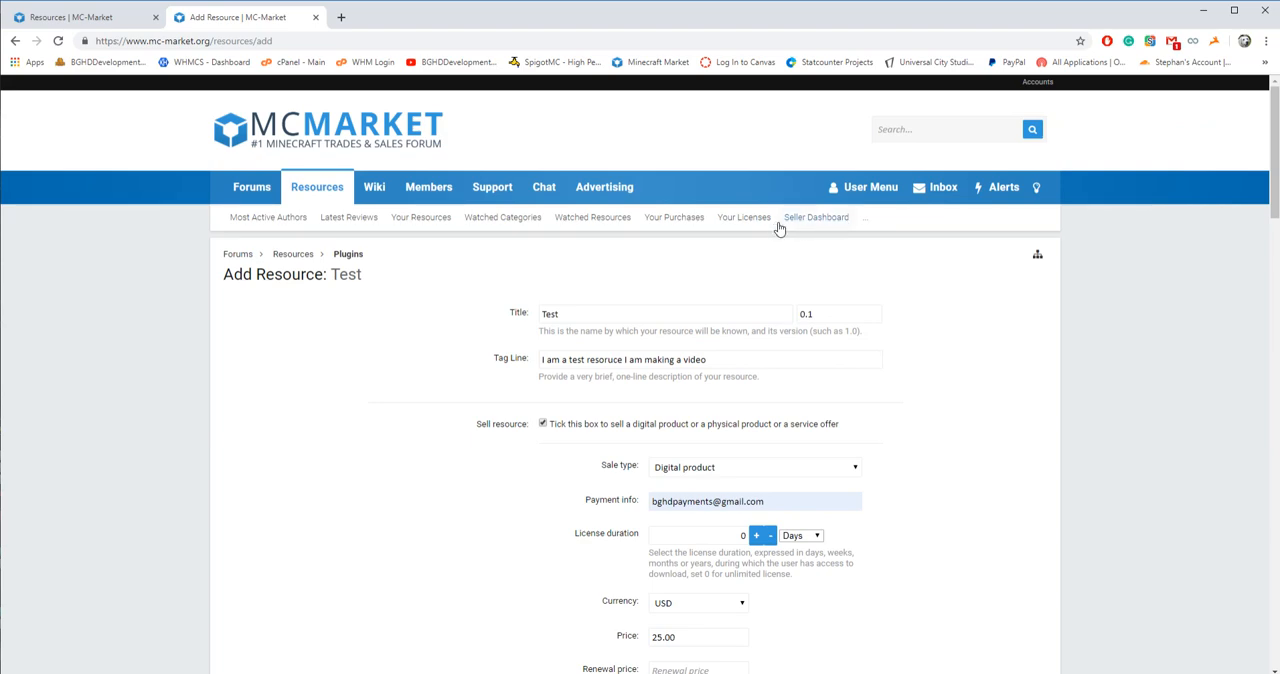
scroll("down", 3)
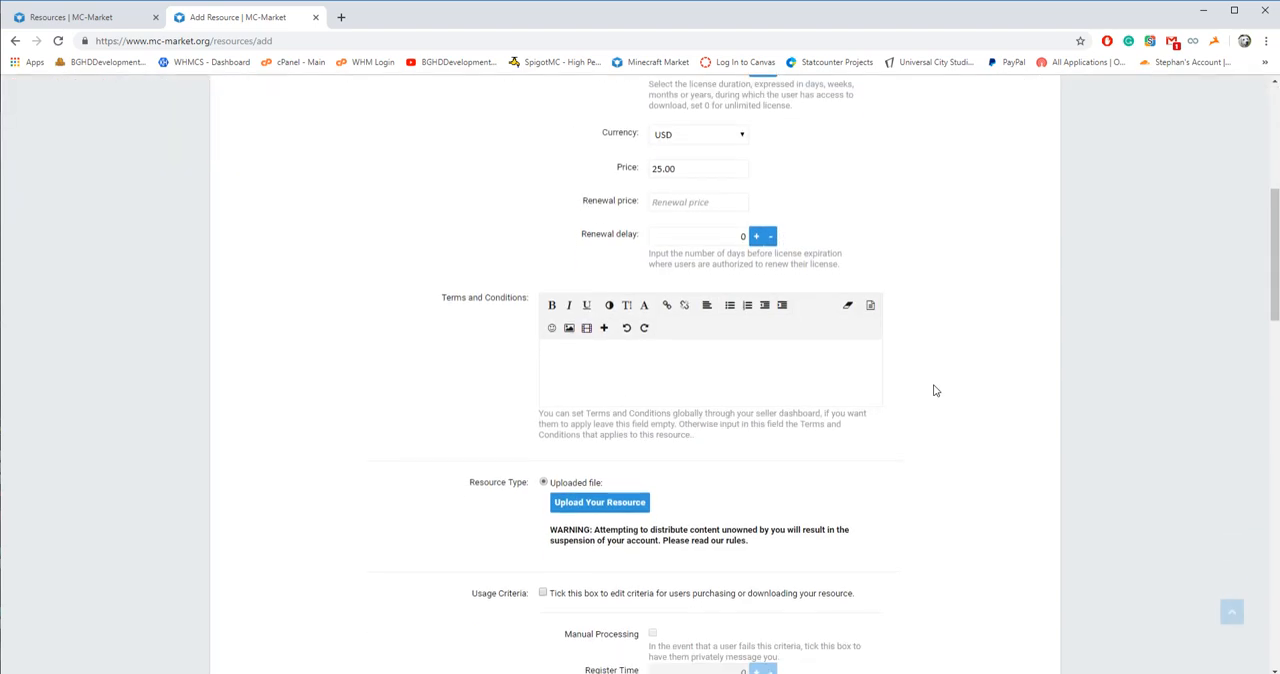
scroll("down", 3)
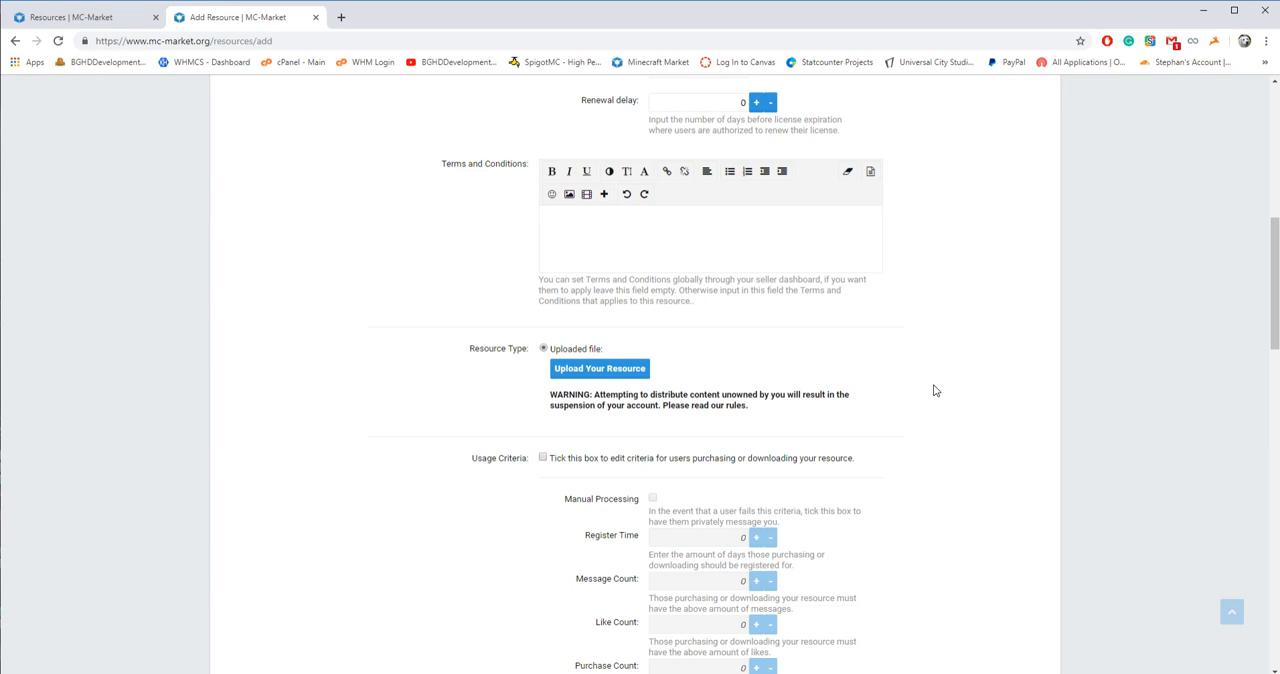
scroll("down", 3)
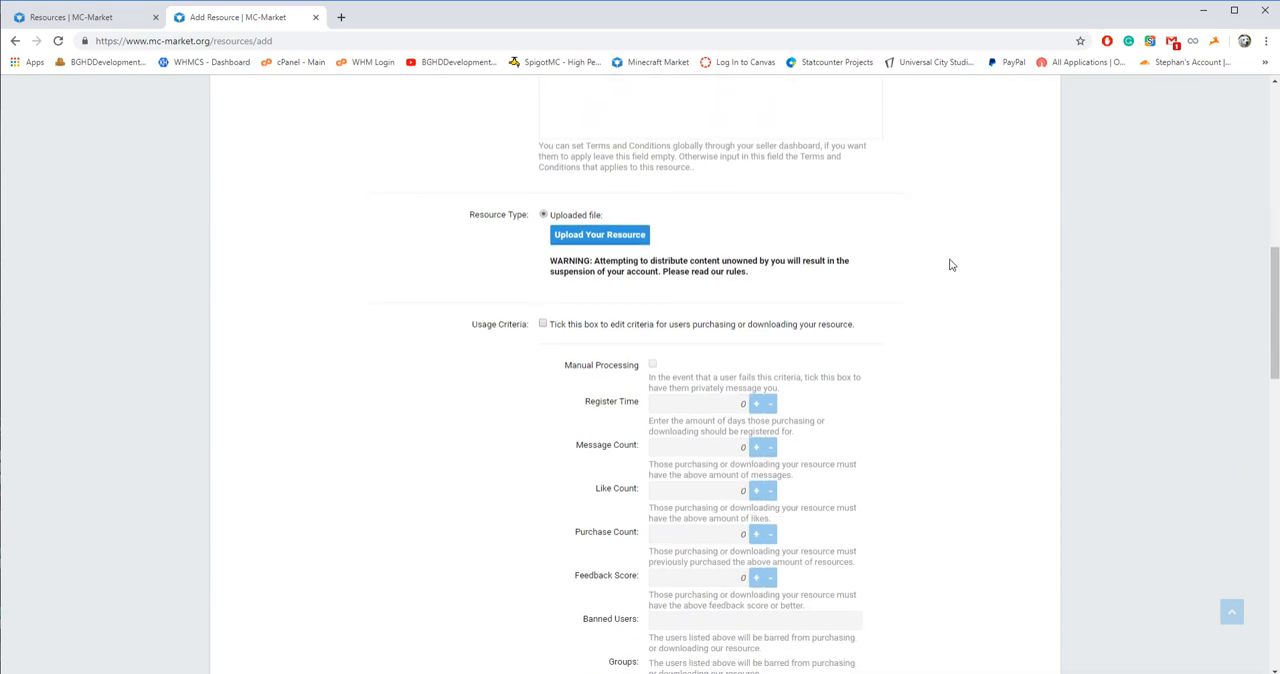
mouse_move(846, 292)
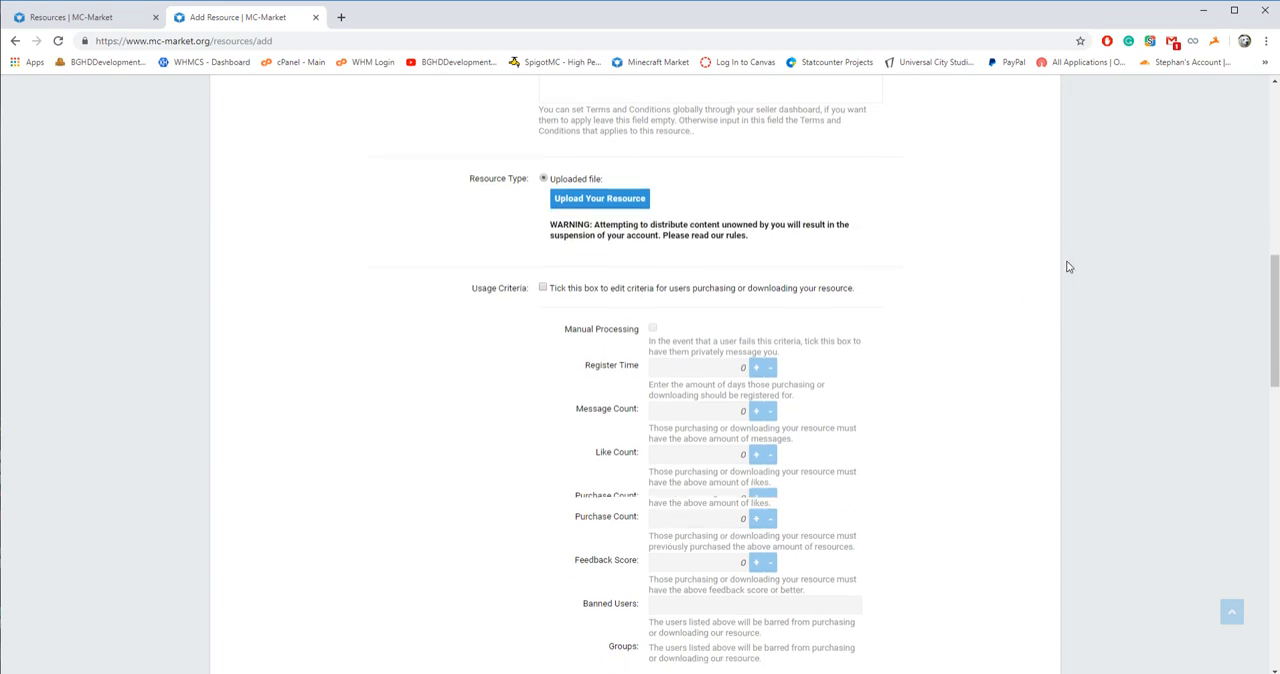
scroll("down", 3)
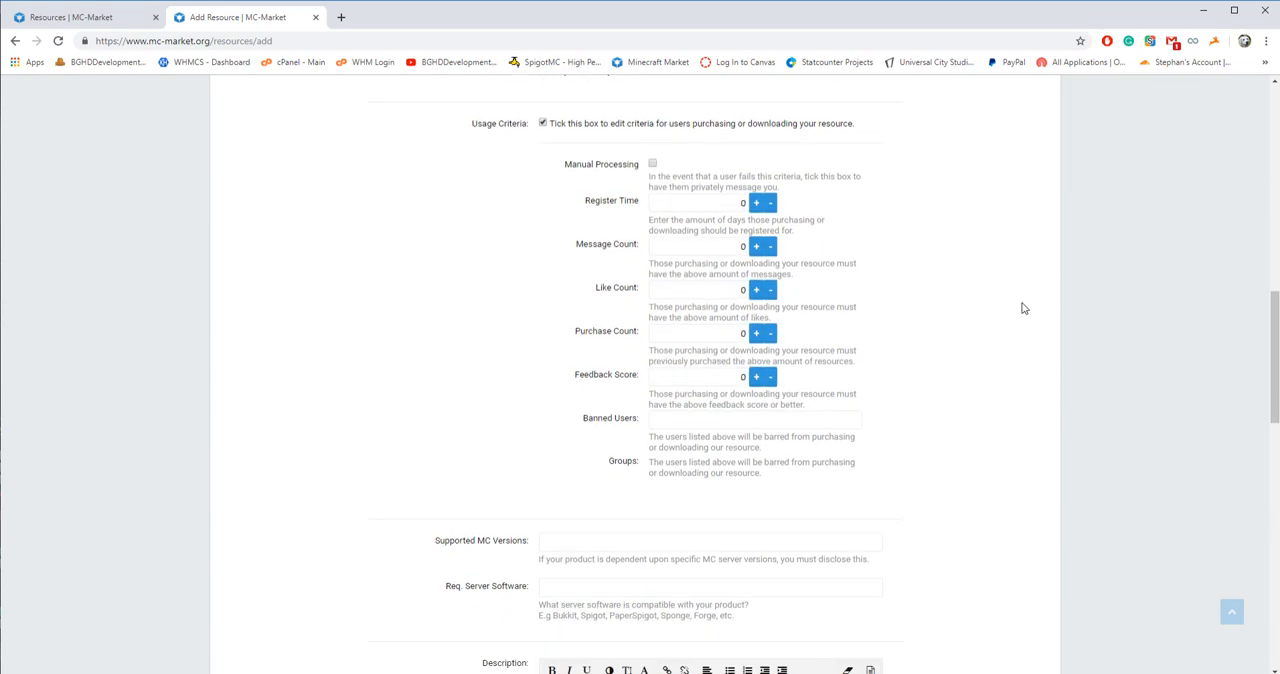
mouse_move(692, 208)
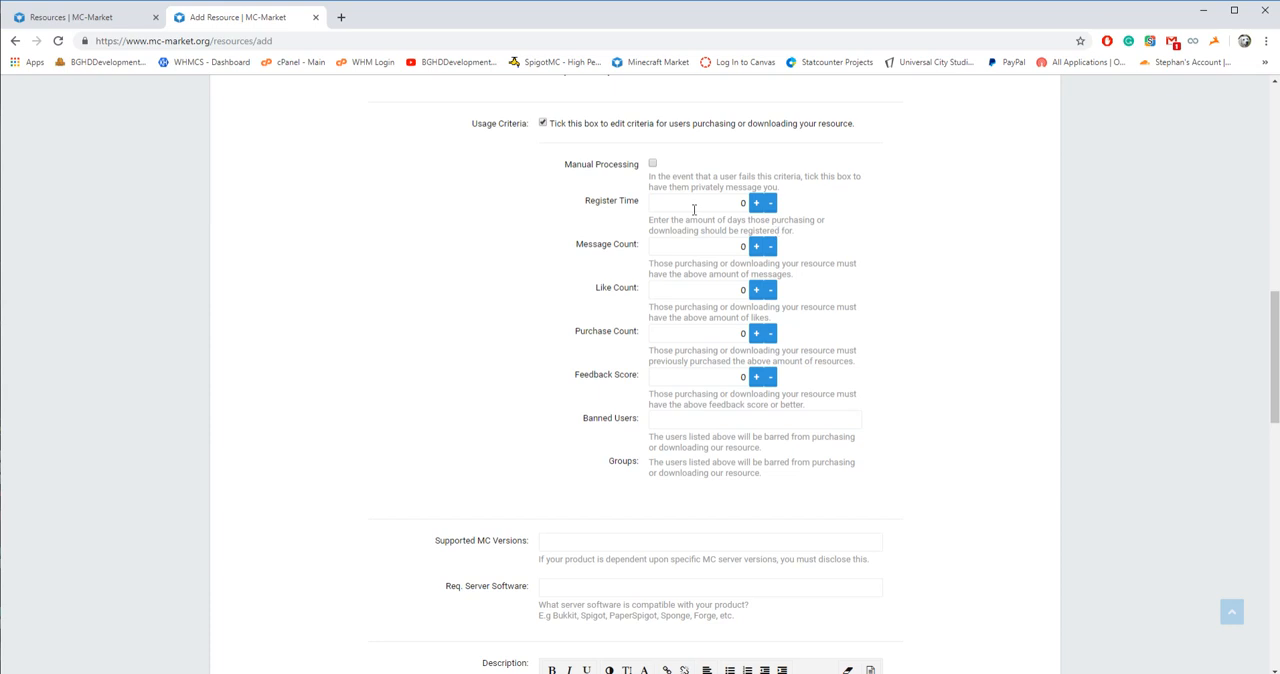
mouse_move(590, 236)
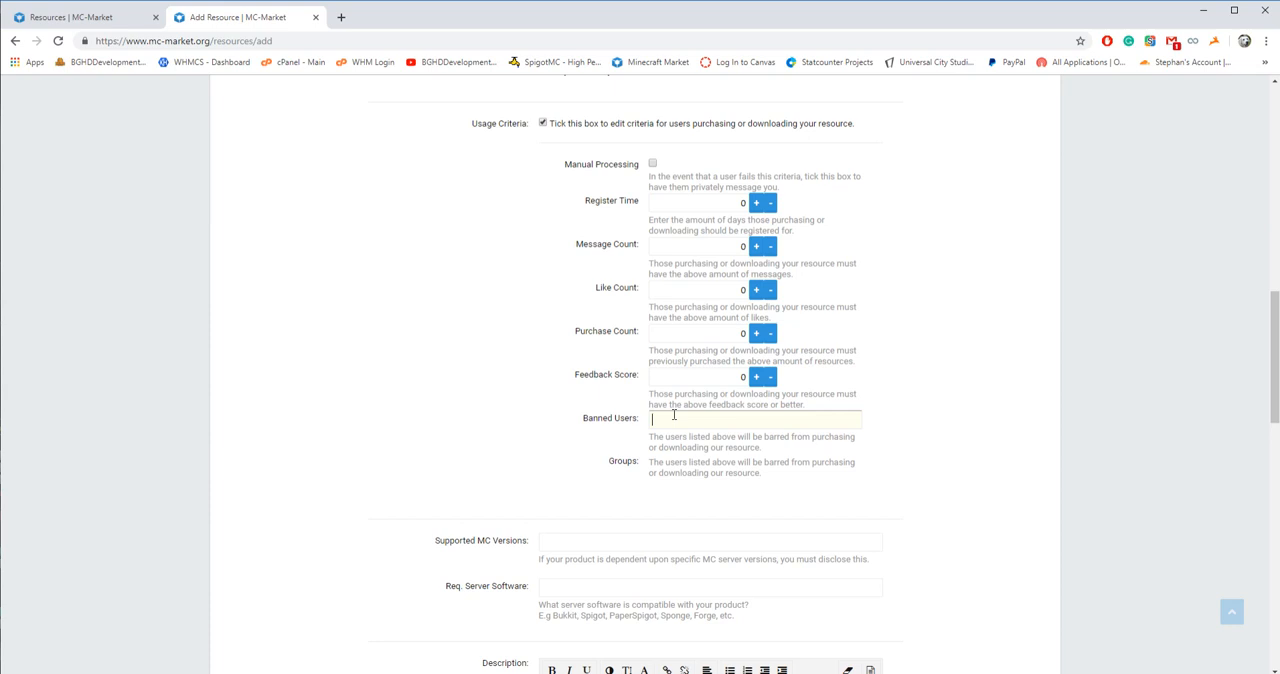
Enable usage criteria, trying Register Time then resetting it so every threshold stays at 0
type("Rext")
left_click(698, 202)
type("2")
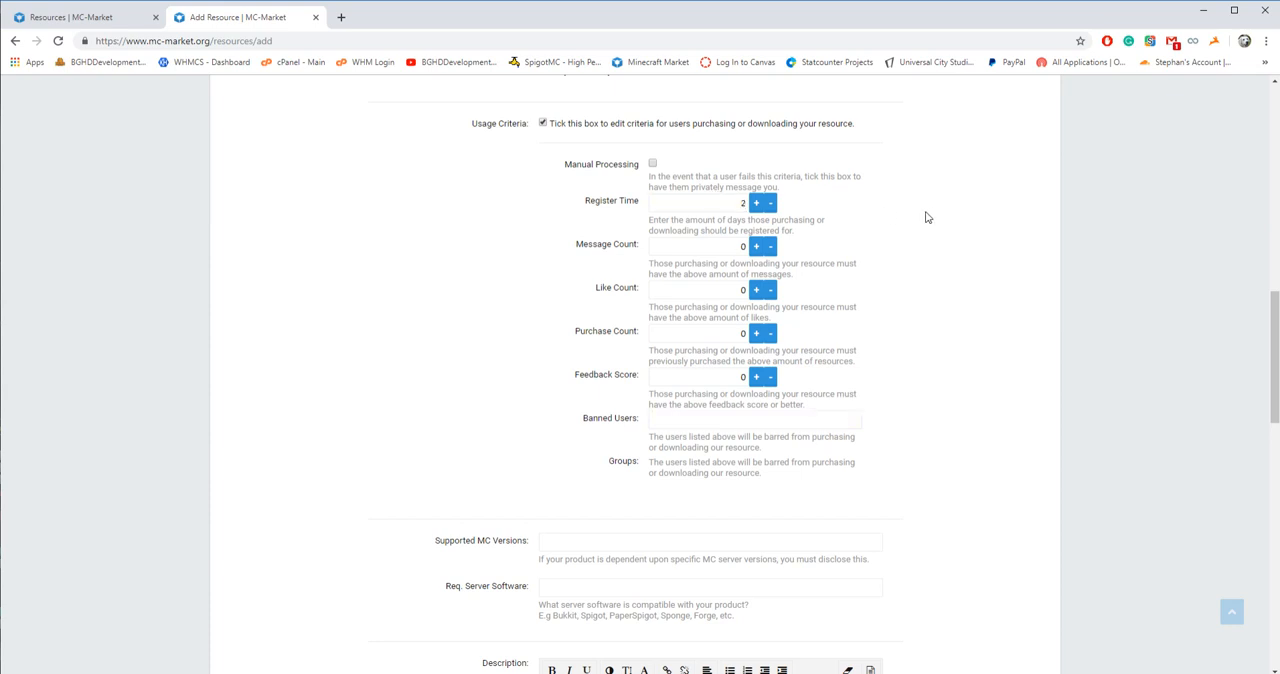
left_click(772, 204)
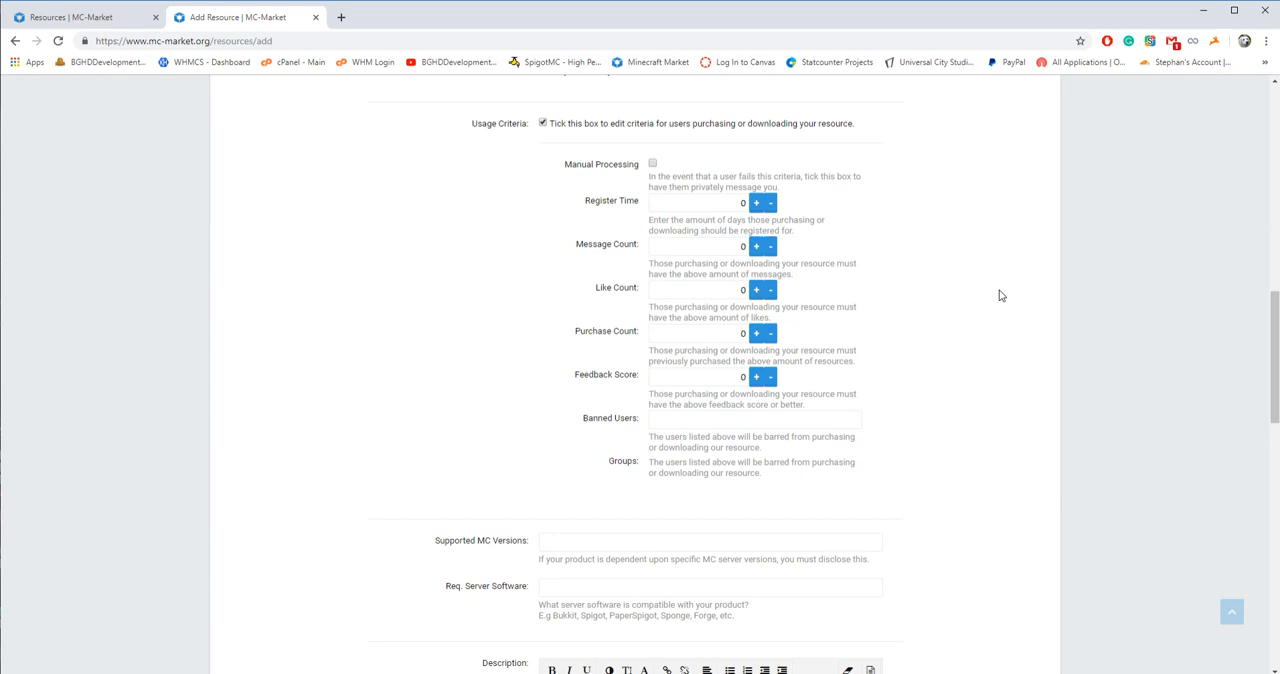
mouse_move(644, 156)
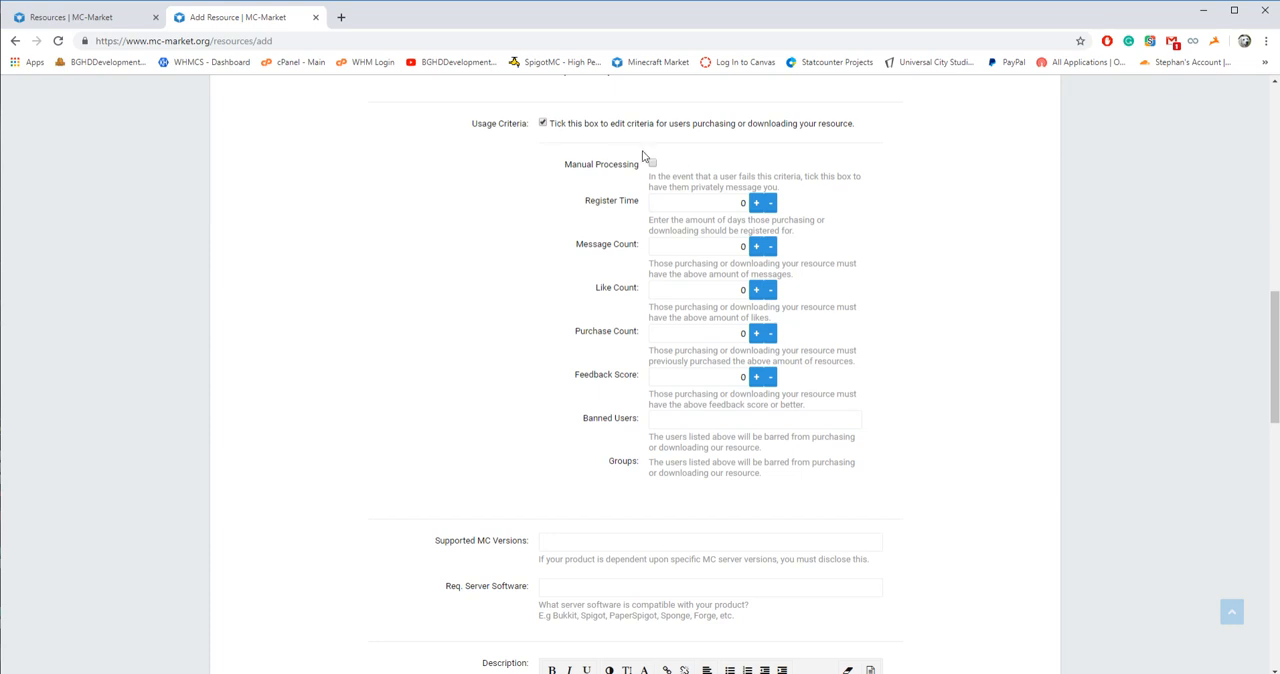
scroll("down", 3)
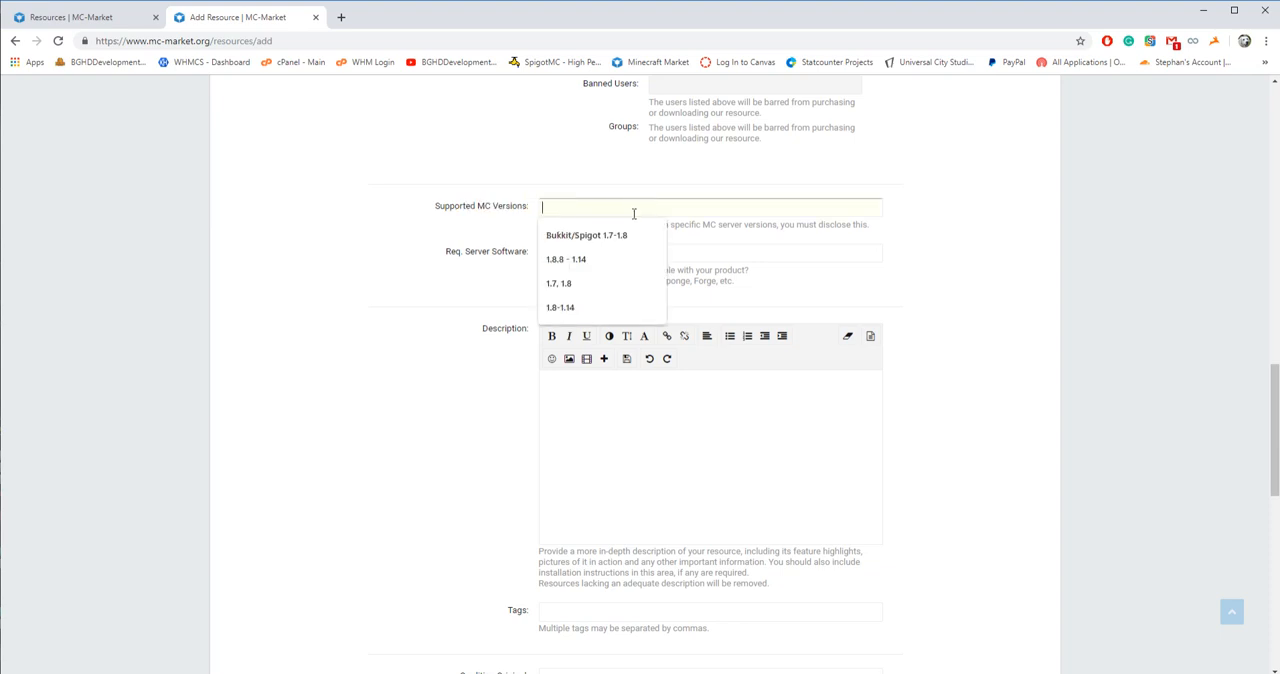
List Spigot as server software and enter a placeholder description 'ASDASDASD'
scroll("down", 3)
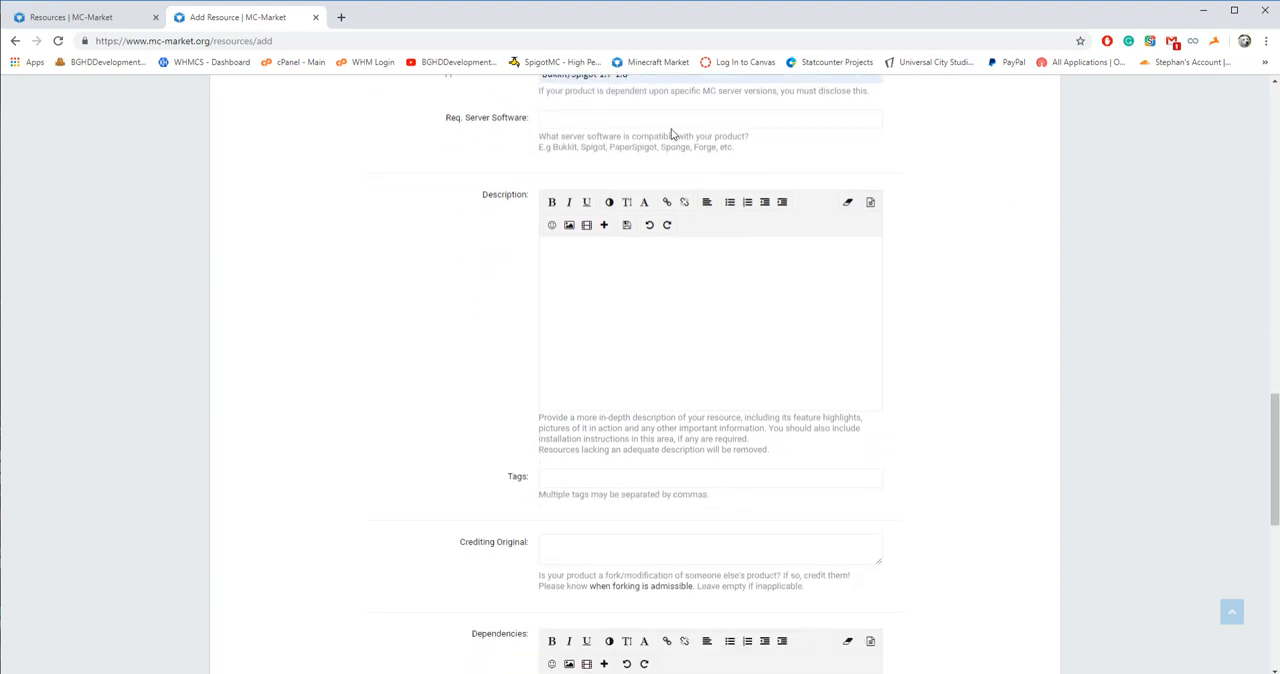
type("Spigot")
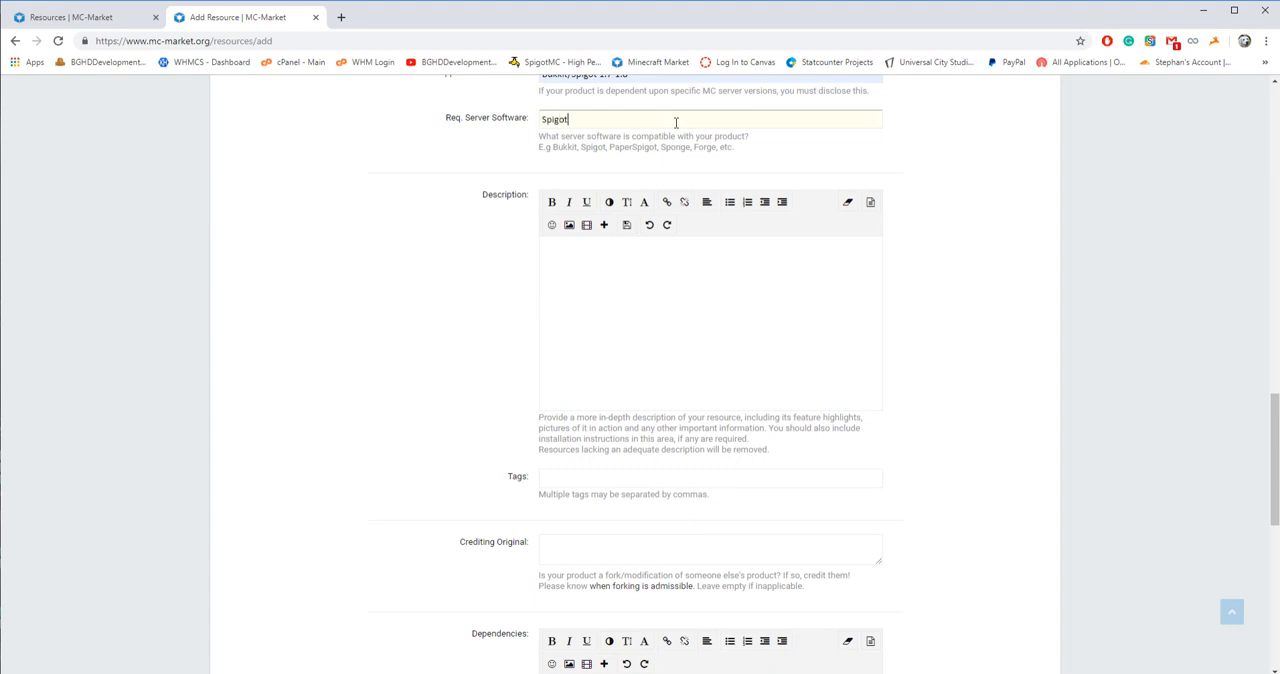
type("ASDASDASD")
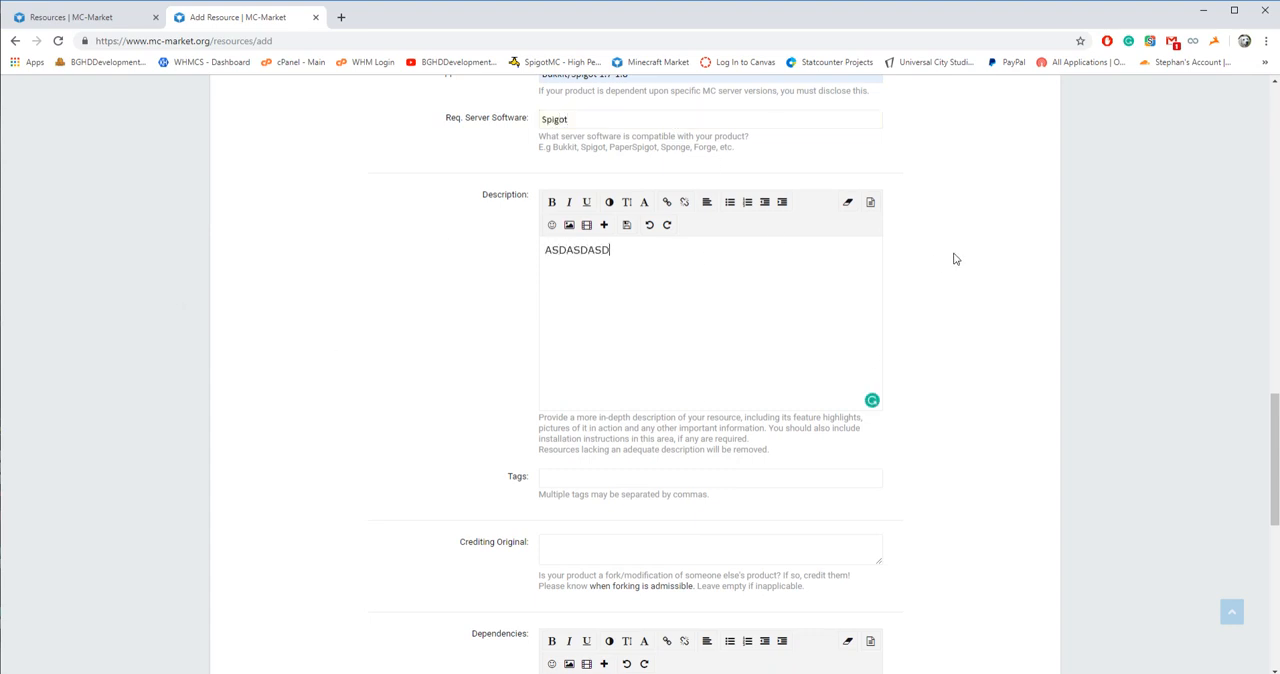
scroll("down", 3)
type("tstsatst")
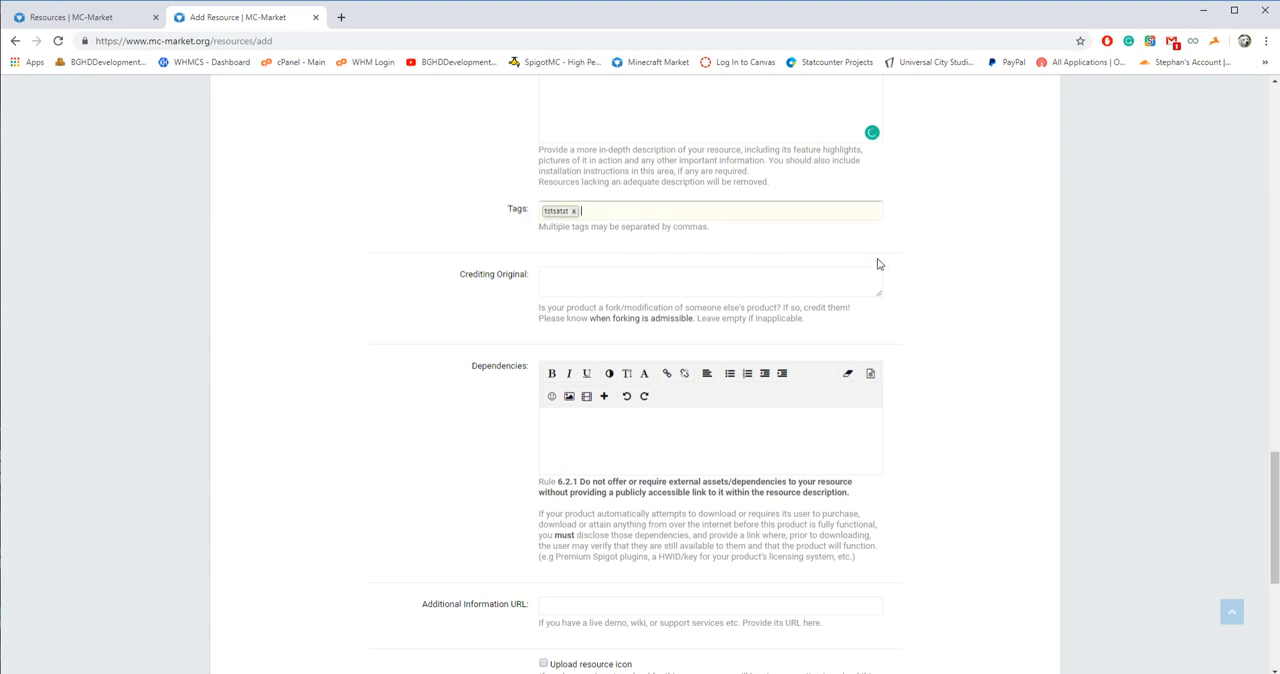
Credit the original work as 'Fork by Noodles for BGHDDevelopment'
left_click(678, 280)
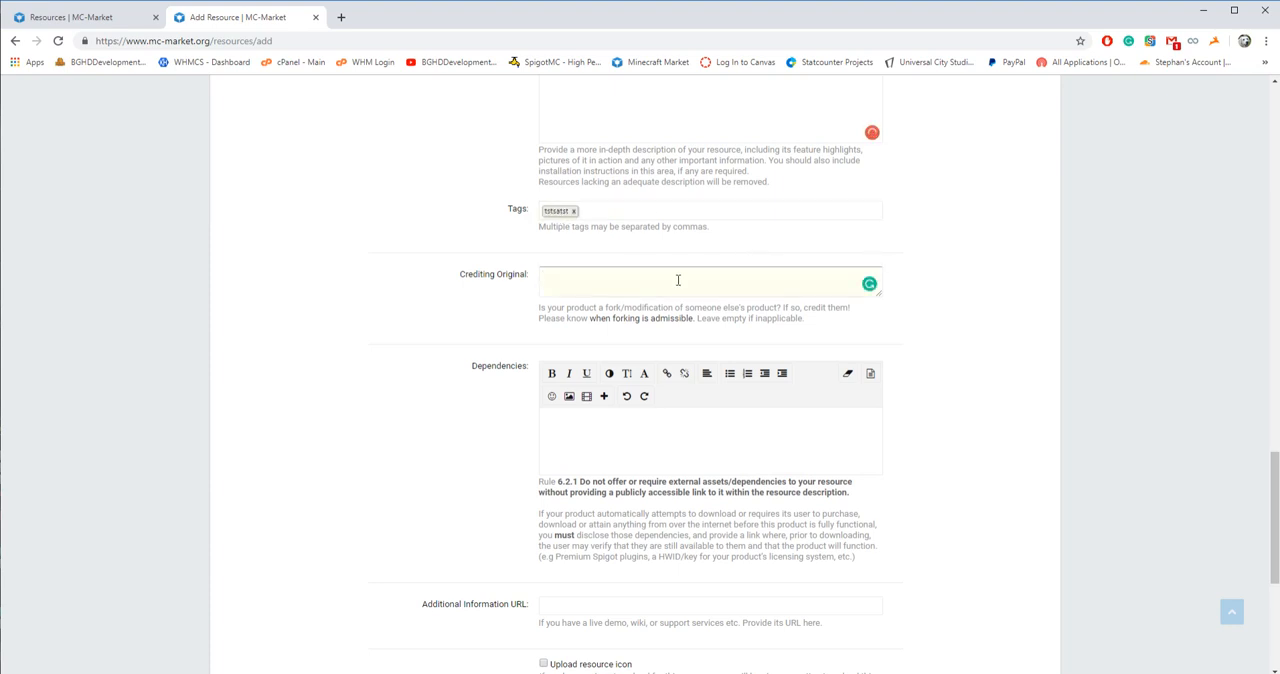
type("Fork by")
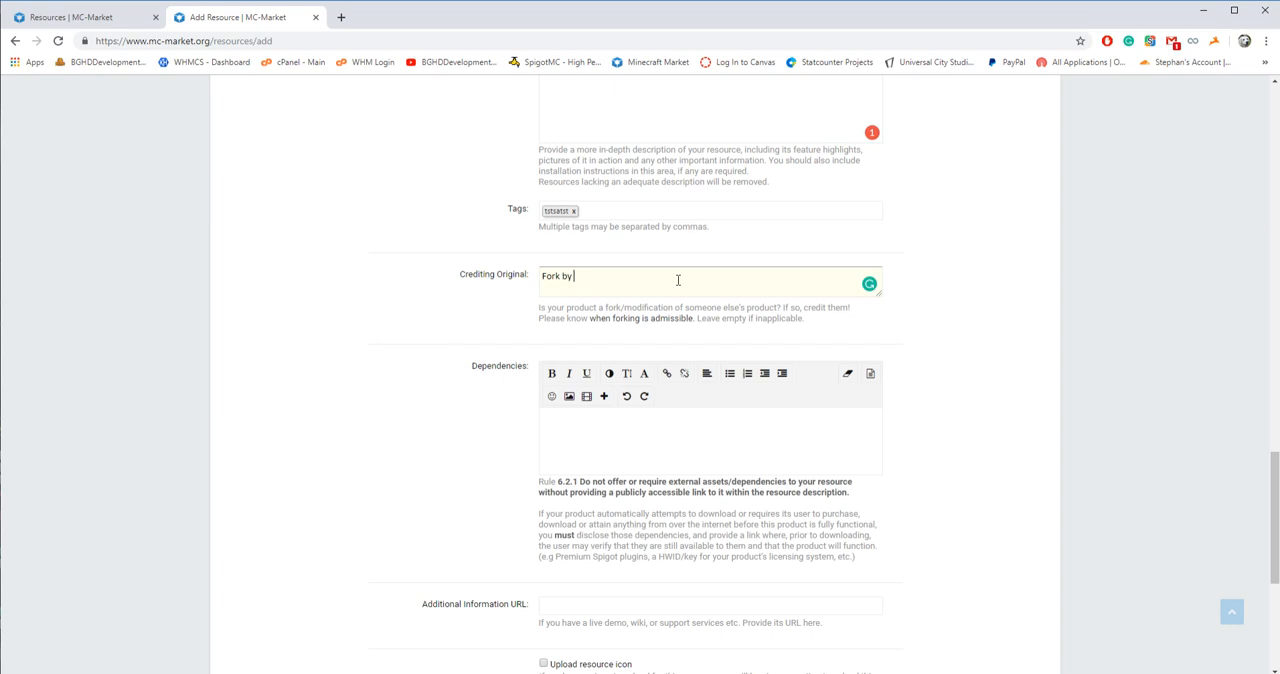
type("Noodles for BGHDDevelopment")
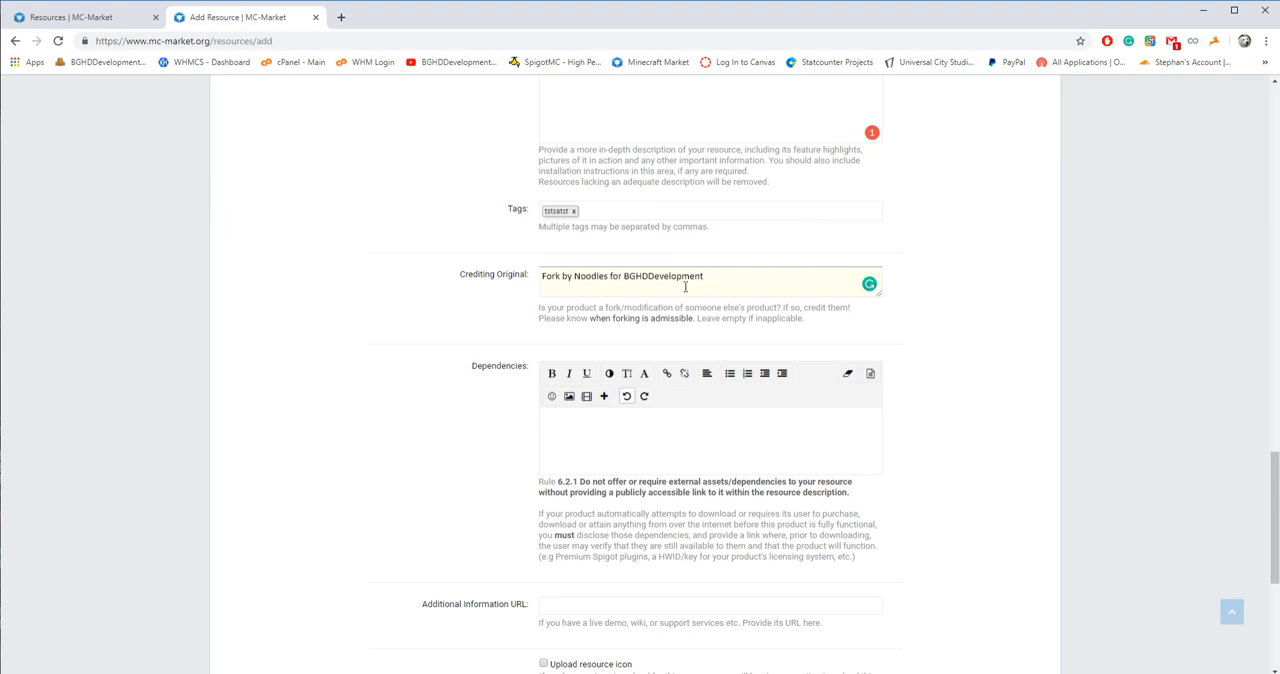
scroll("down", 3)
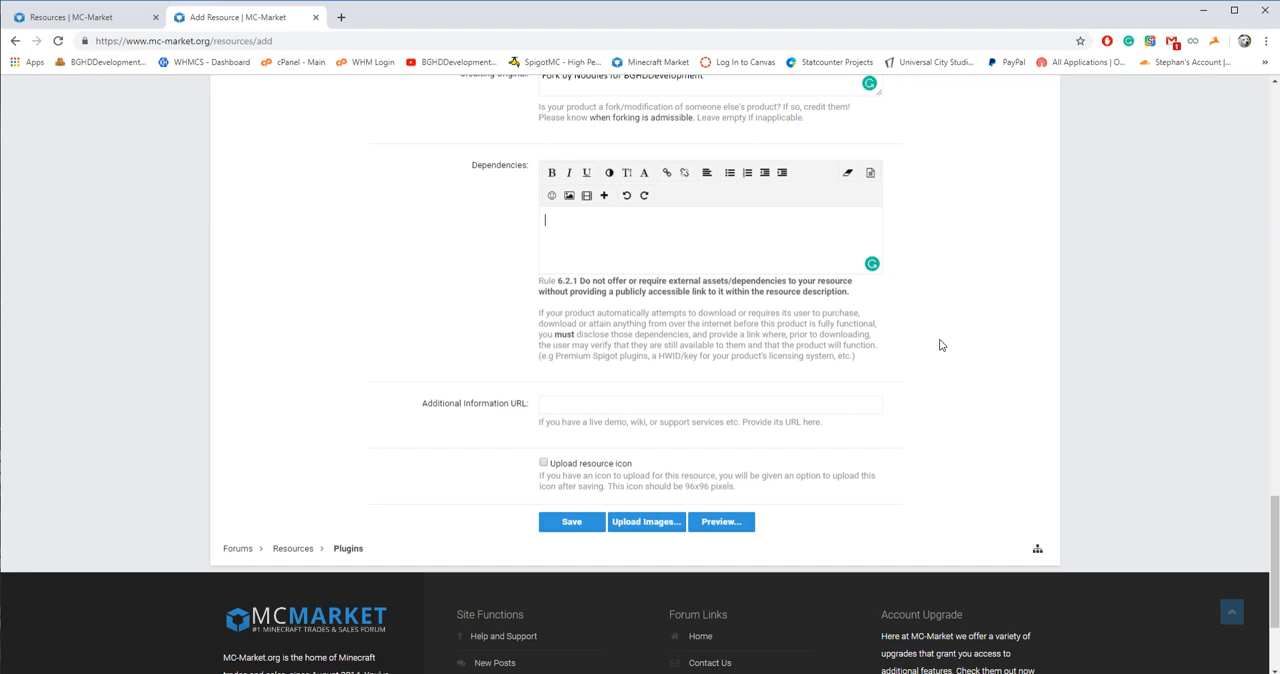
type("This")
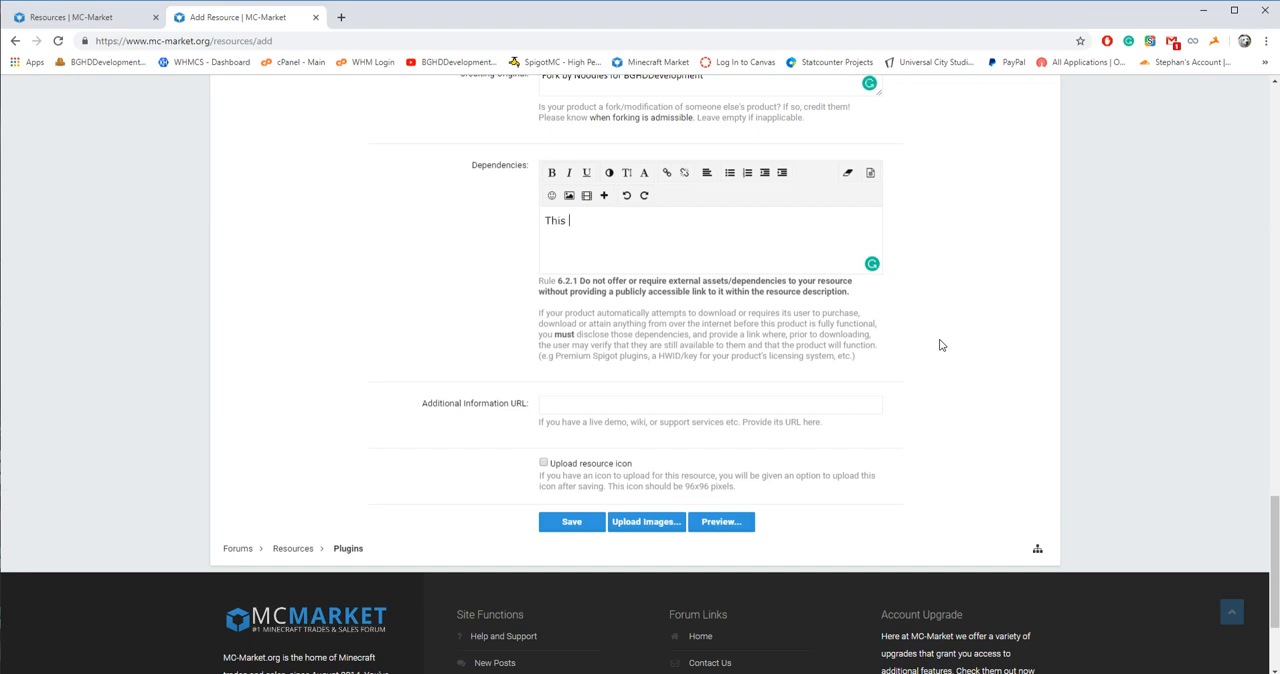
type("resource uses")
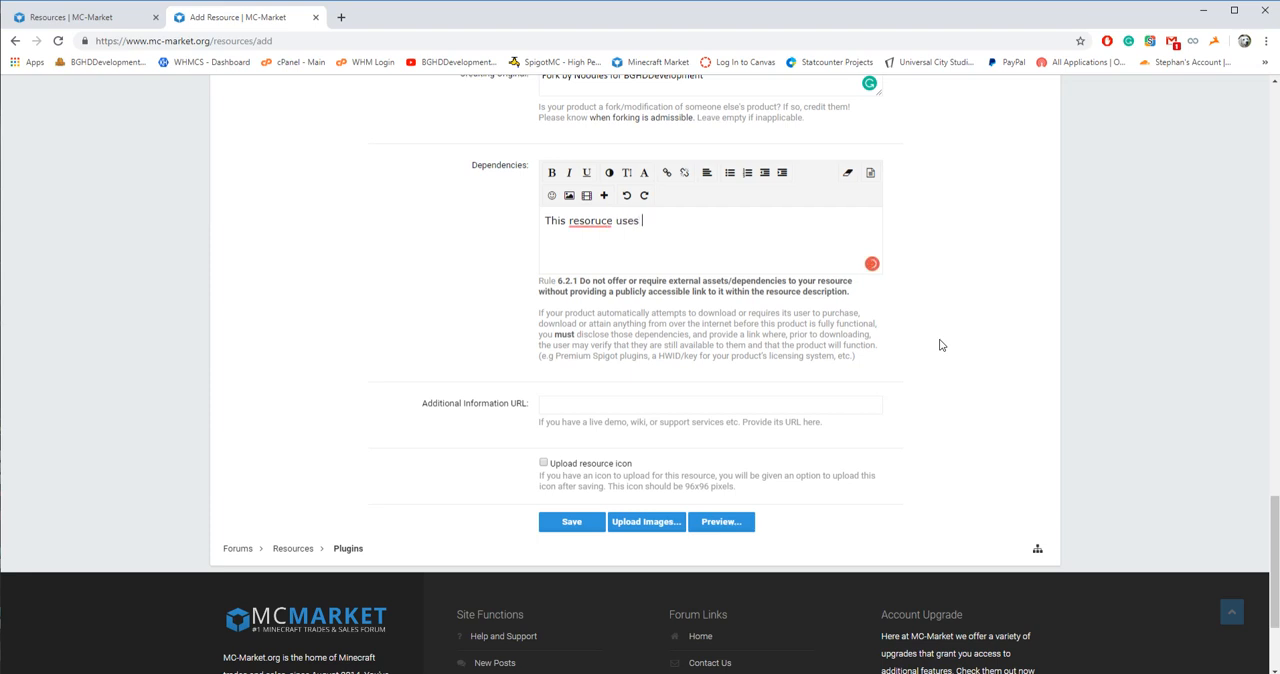
key("Backspace")
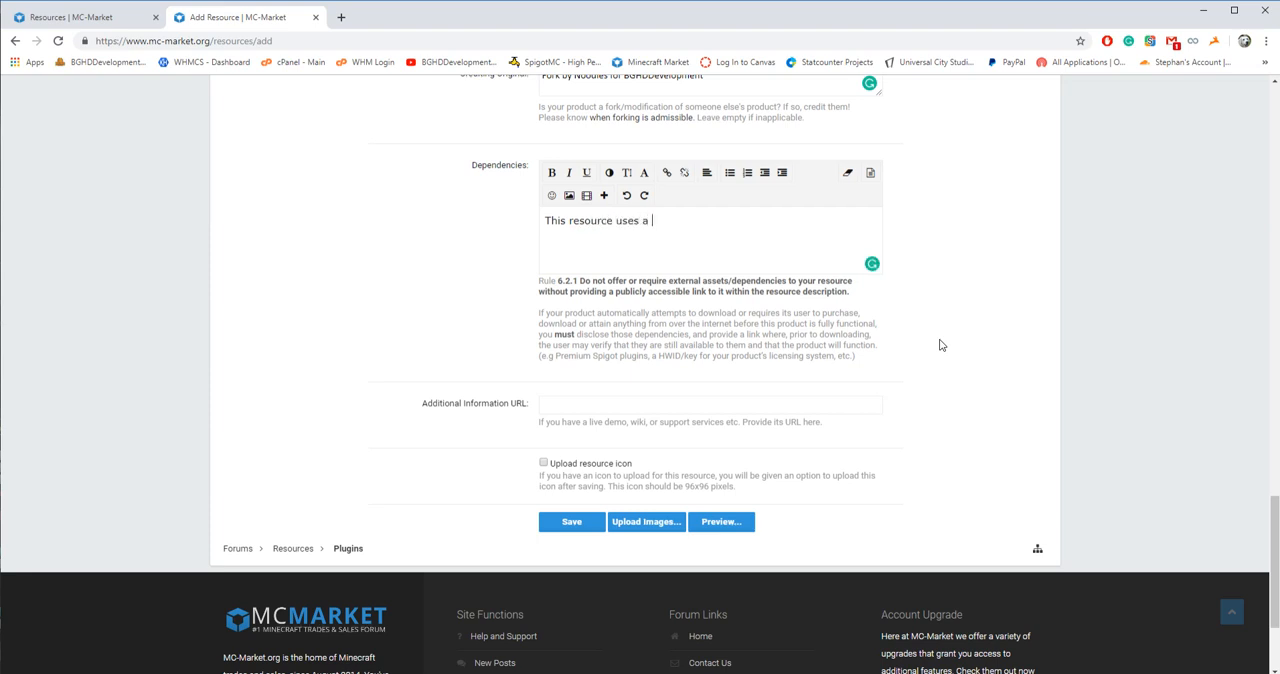
type("license ssystem.")
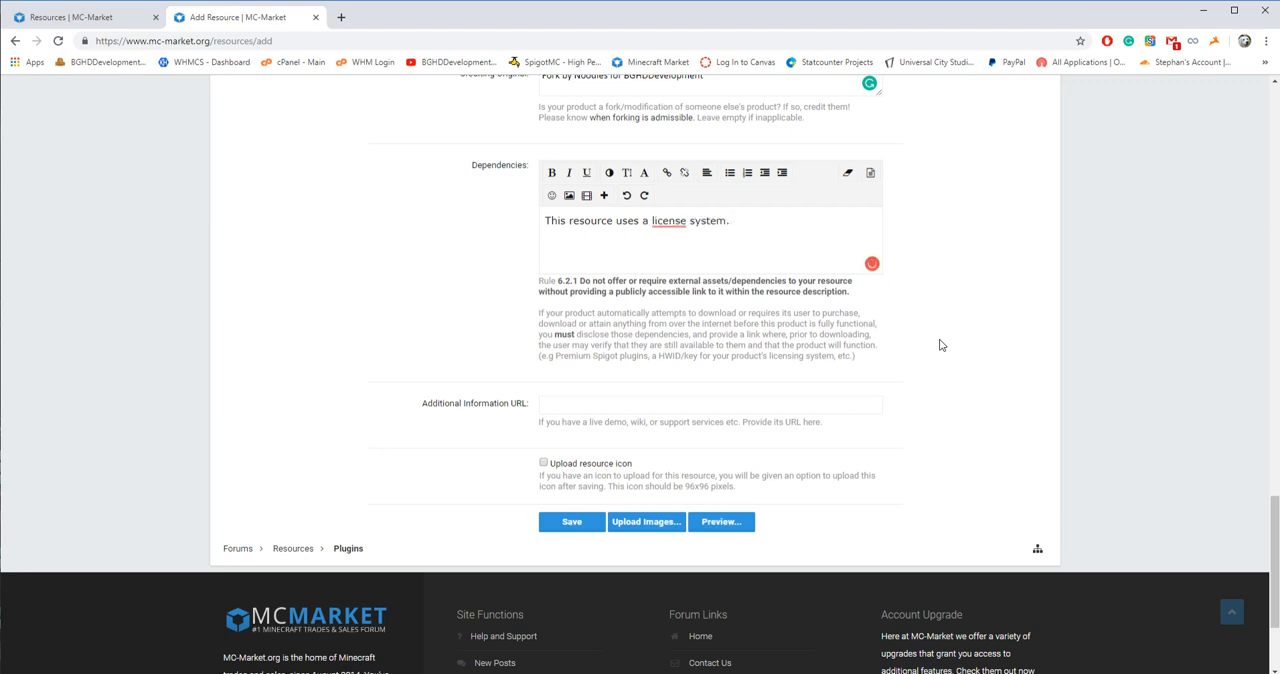
type("It conend")
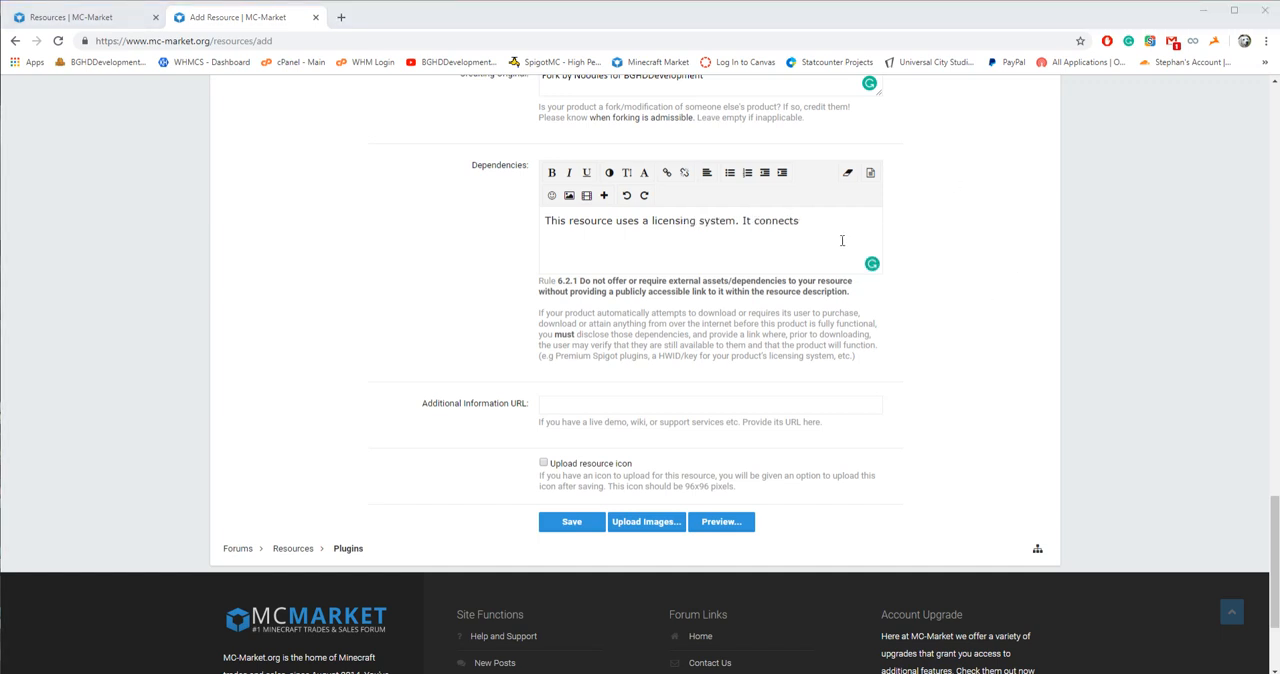
mouse_move(836, 206)
type(" to the")
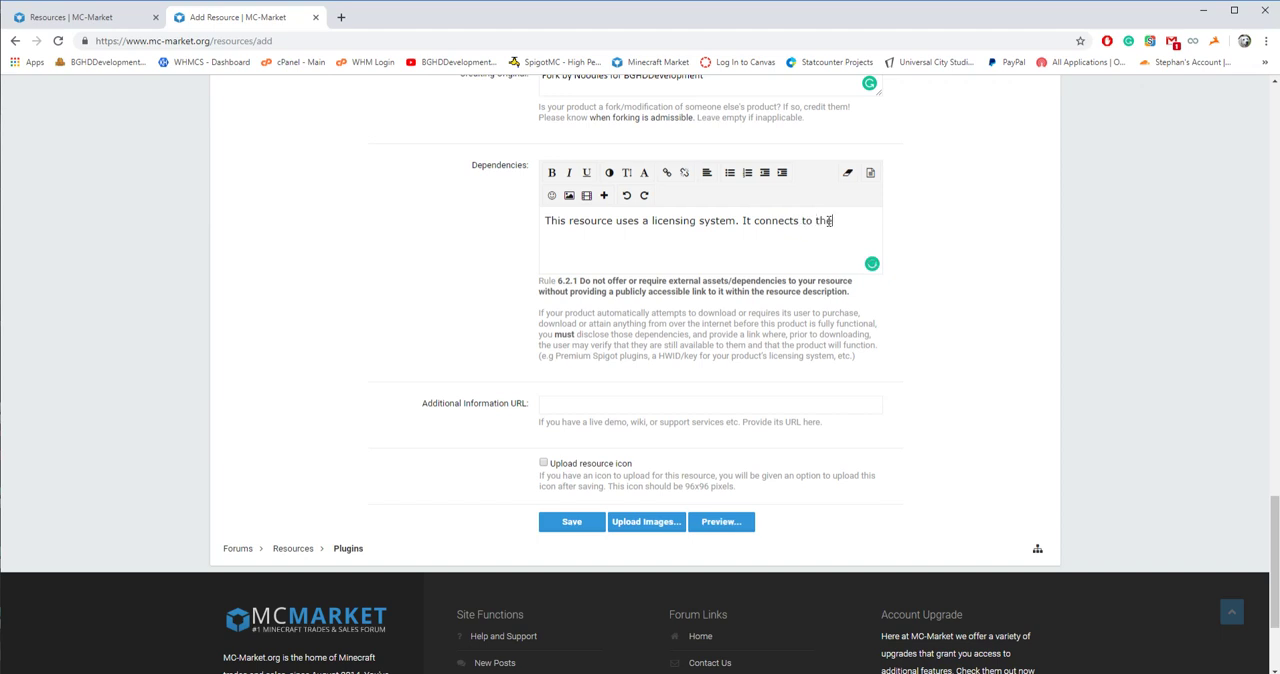
type("internet at the URL:")
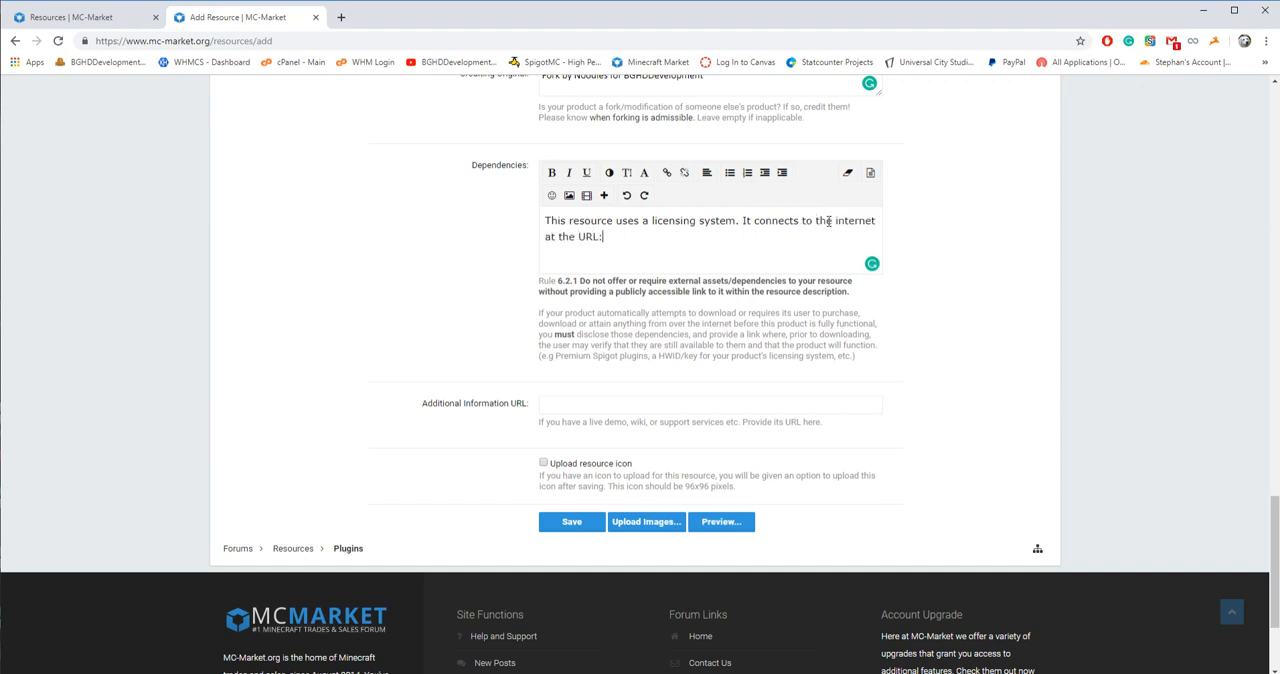
type("https://bghddevelopment.co")
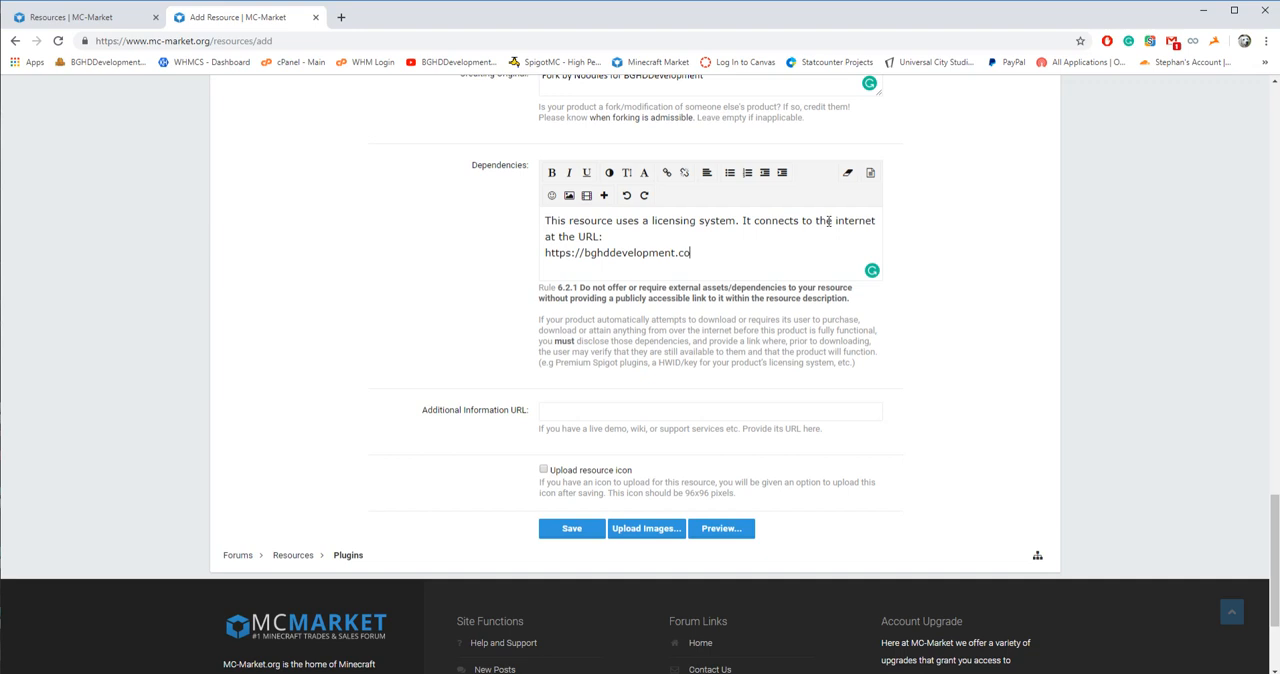
type("m")
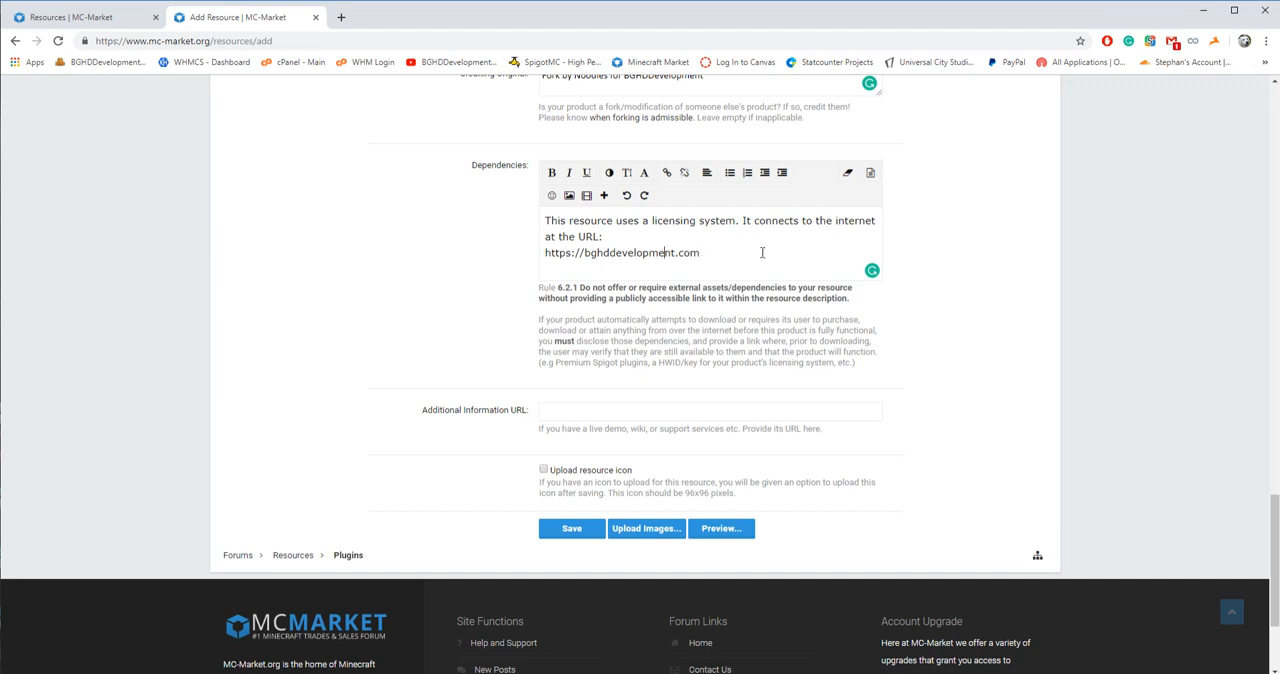
mouse_move(728, 266)
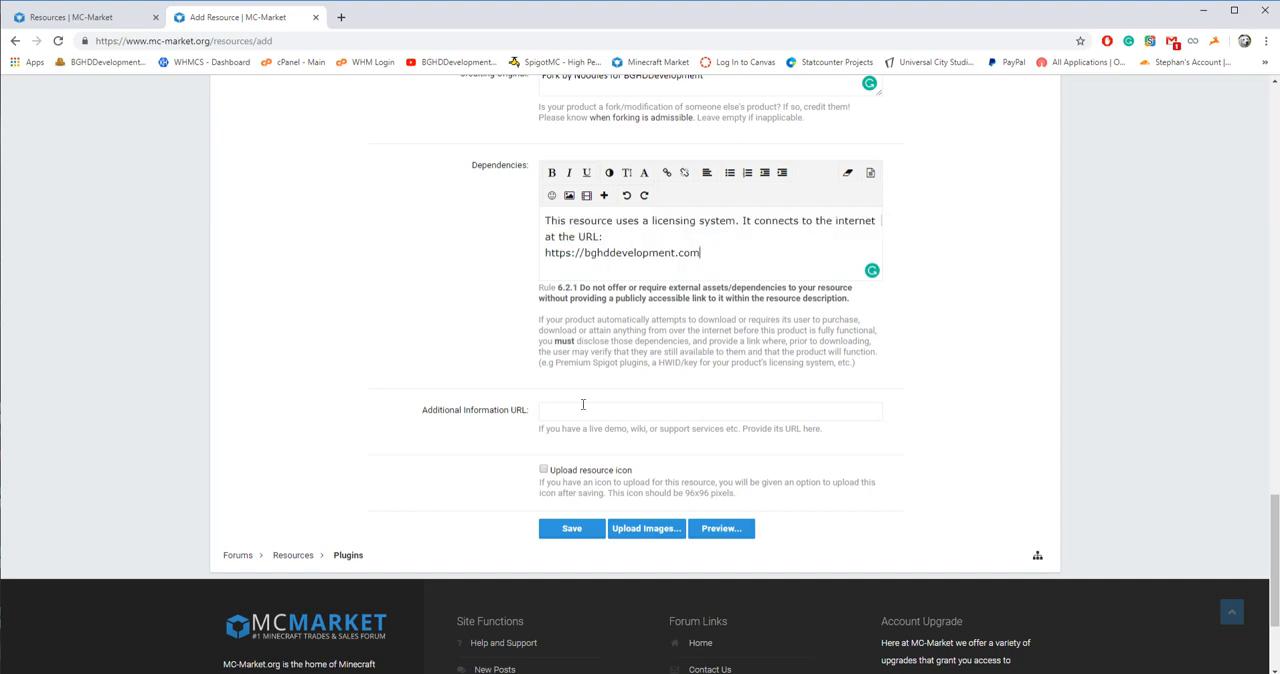
Return to the top of the form to review the rendered resource preview
scroll("up", 3)
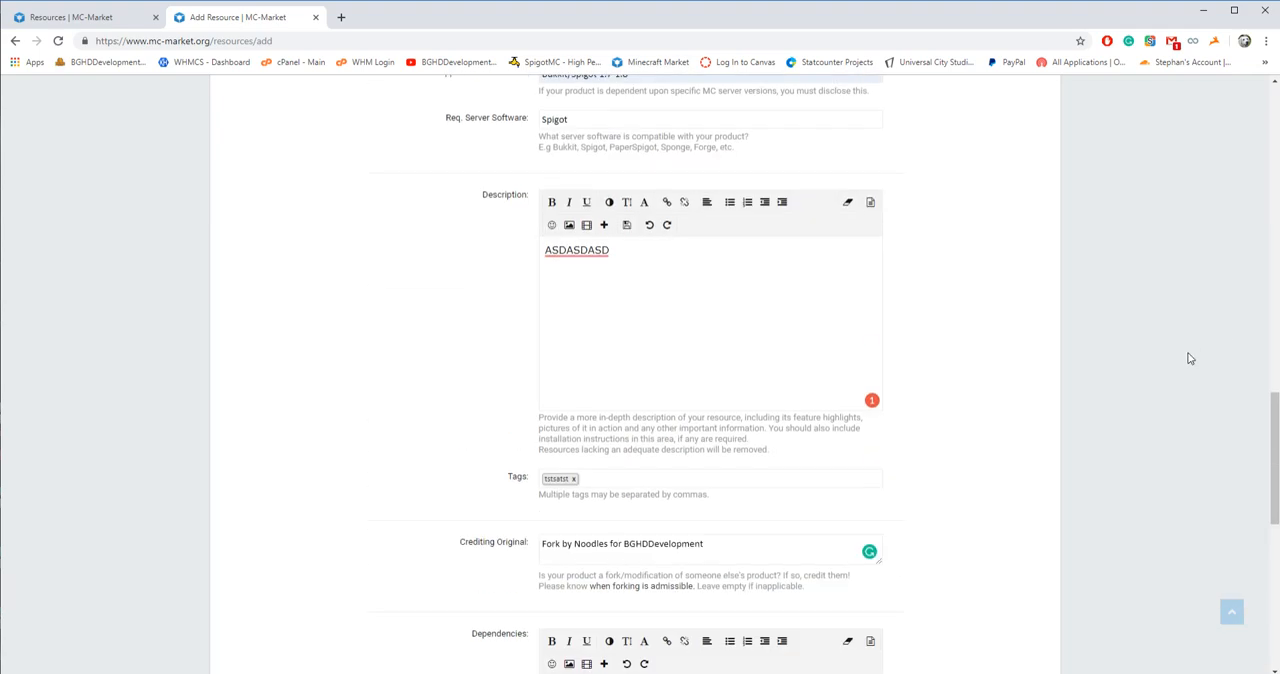
scroll("down", 3)
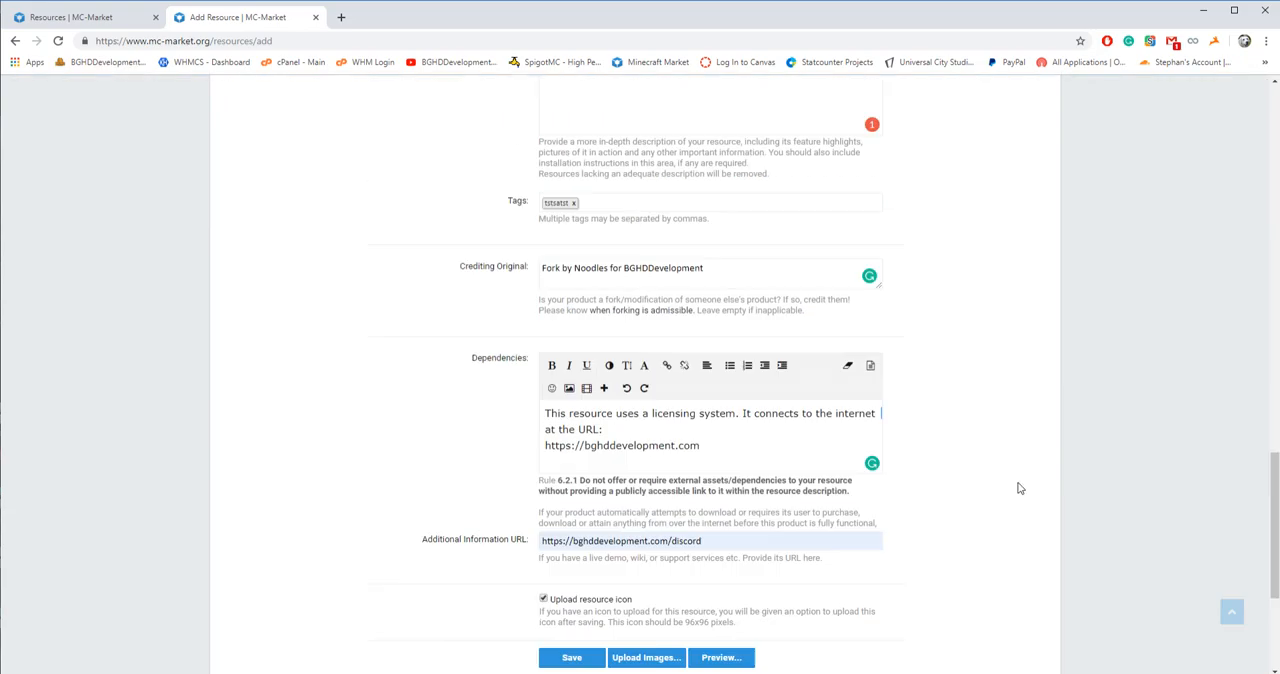
scroll("up", 3)
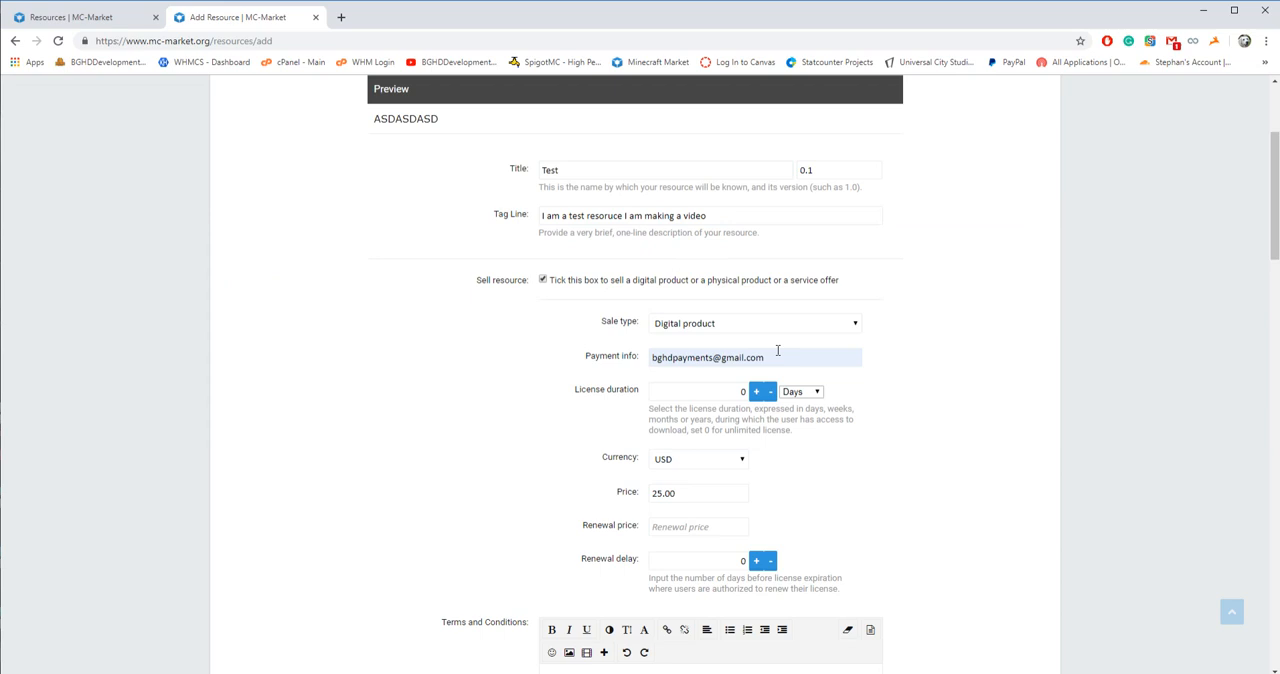
scroll("up", 3)
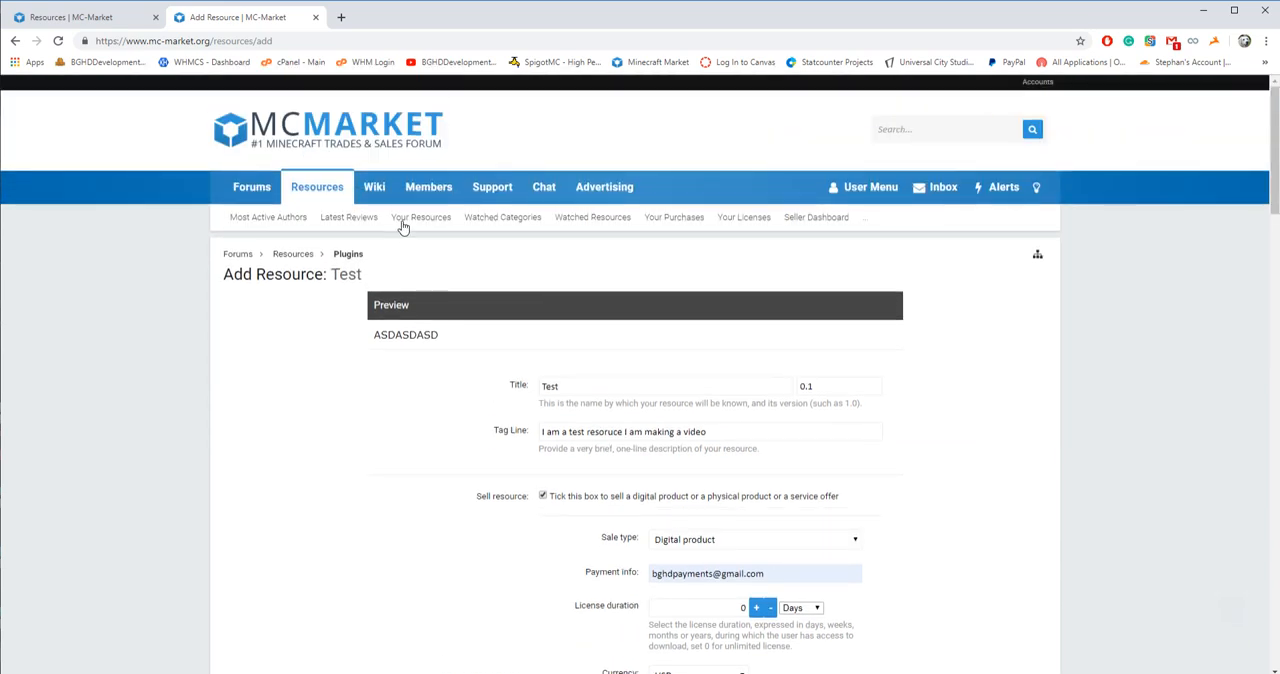
Load 'Your Resources' and browse the BGHDDevelopment author list of published plugins
left_click(420, 216)
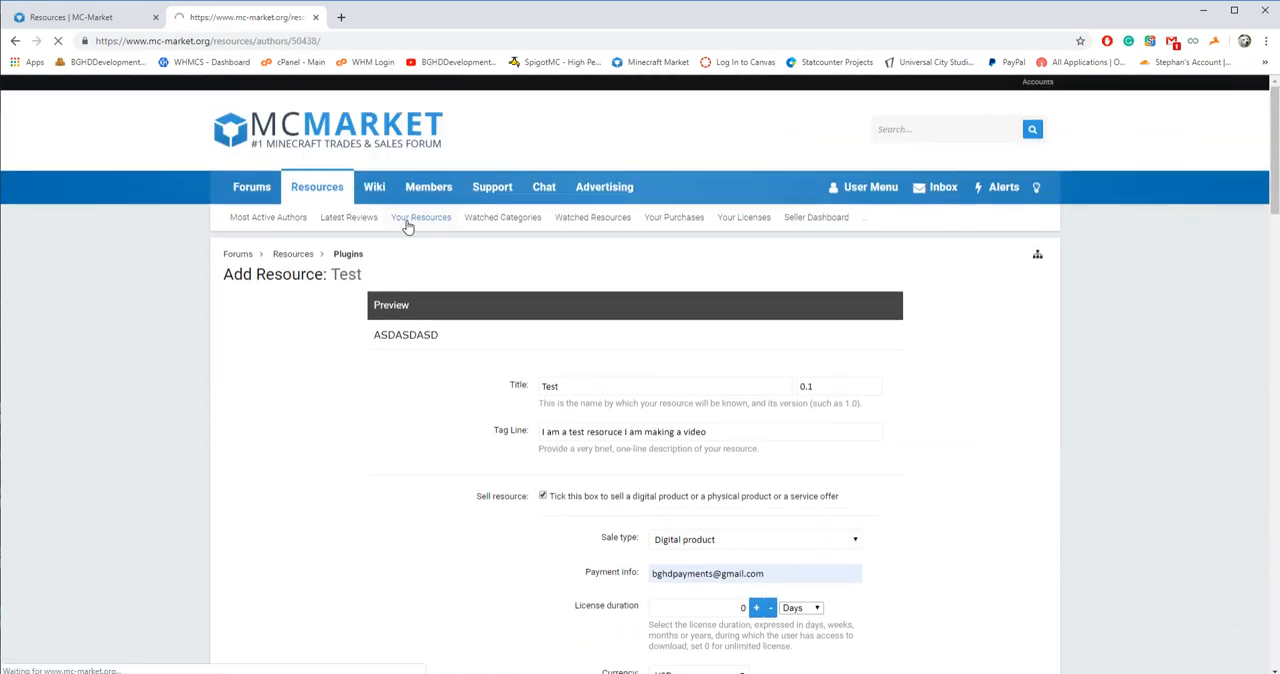
left_click(420, 216)
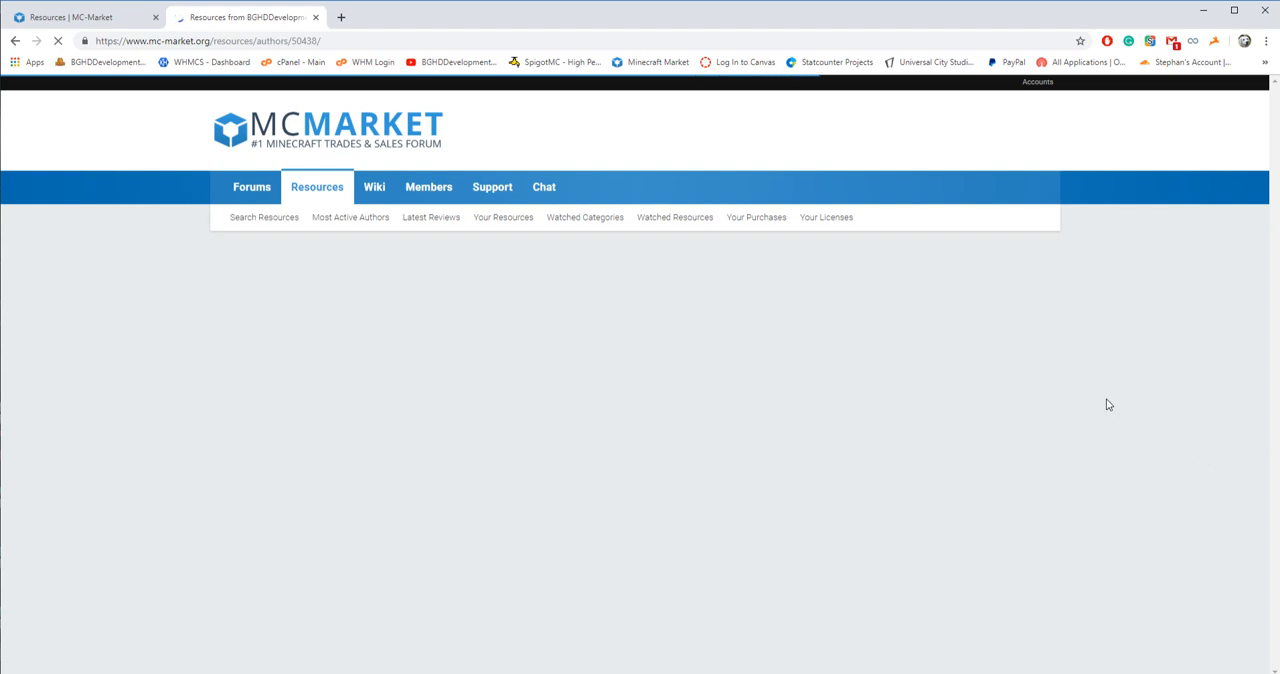
mouse_move(674, 400)
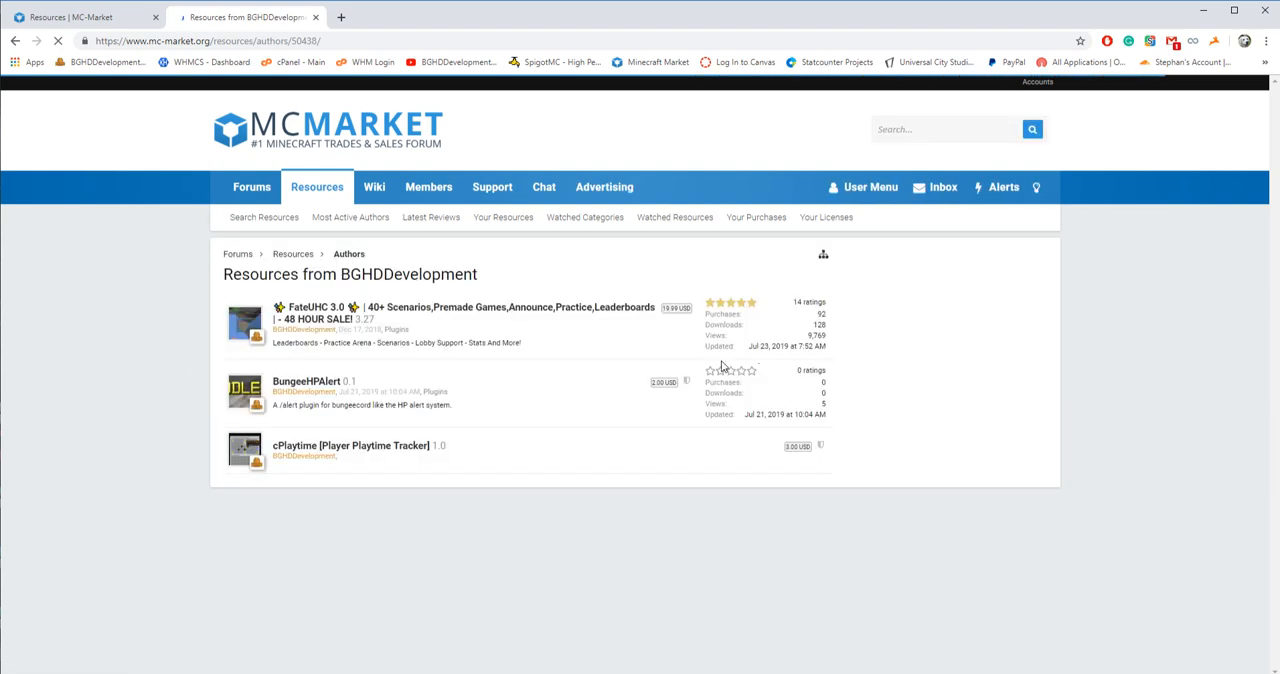
scroll("down", 3)
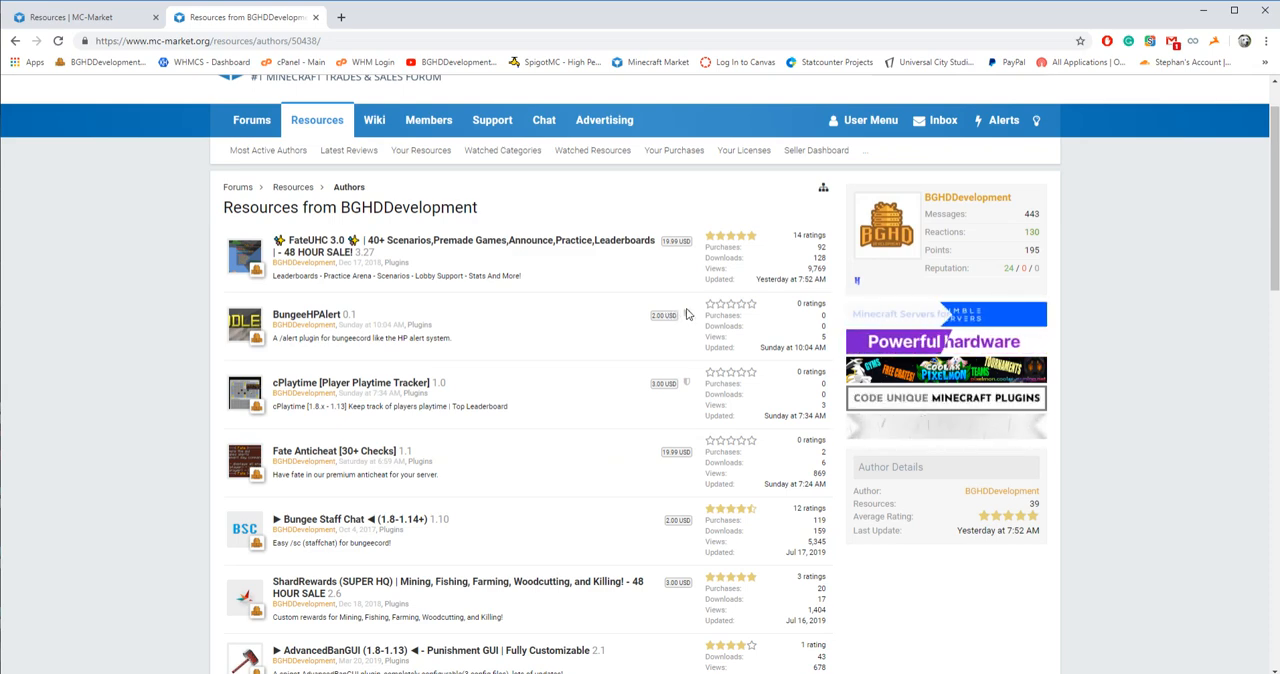
scroll("down", 3)
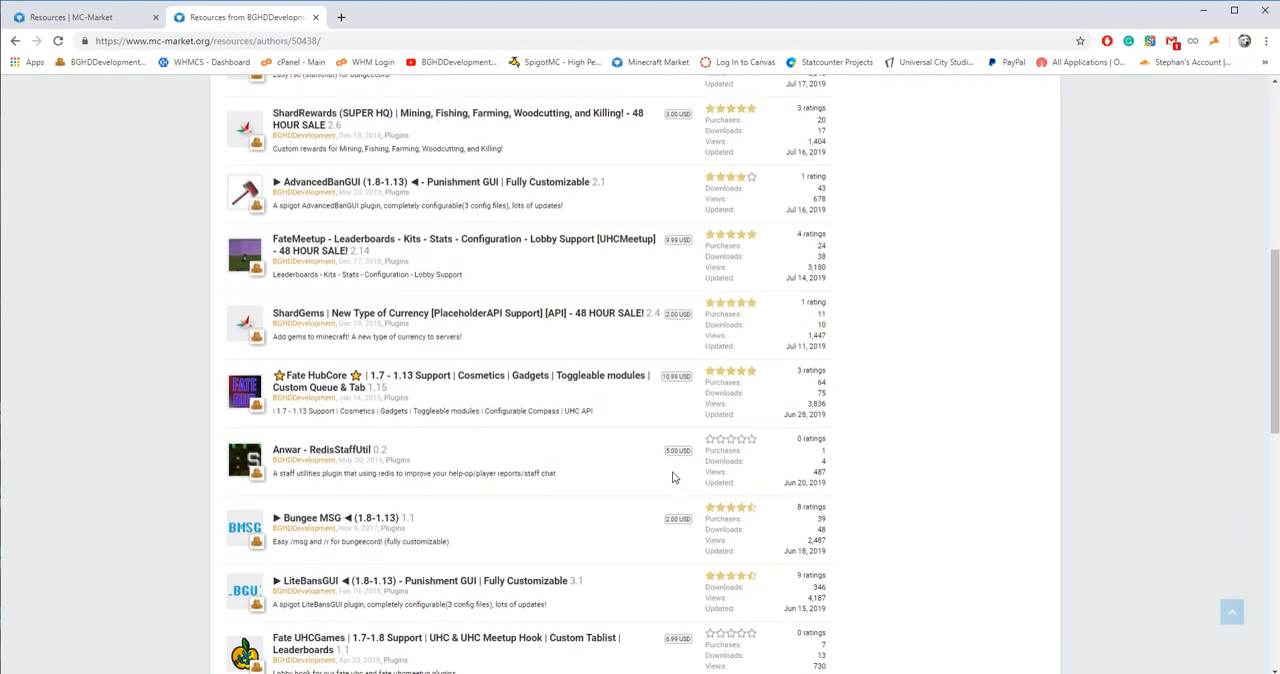
scroll("up", 3)
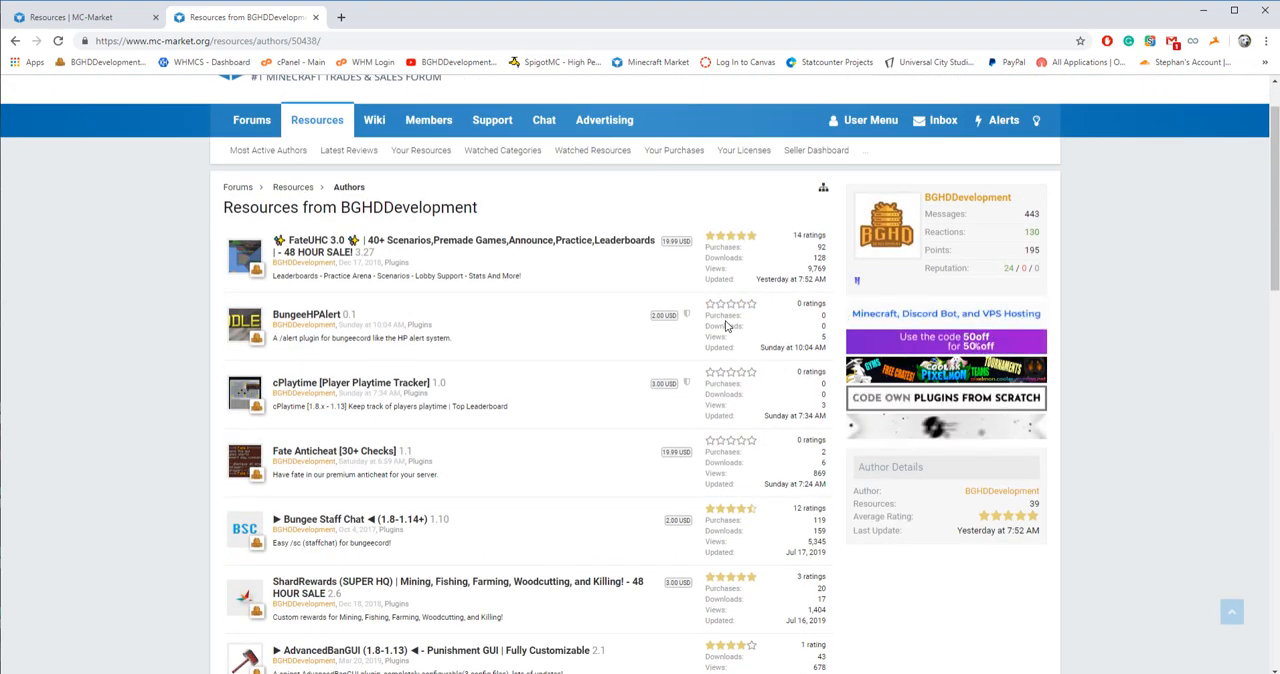